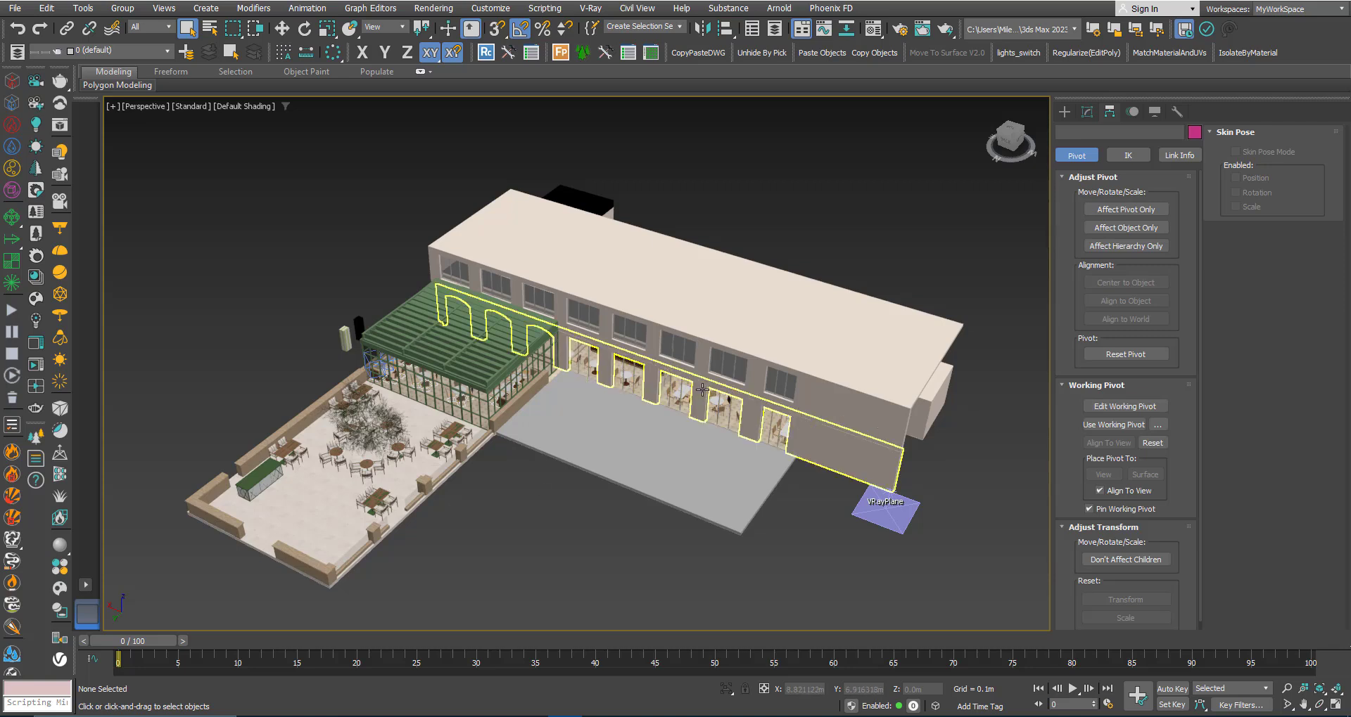
Pick a conservatory roof beam, then end isolation so the whole restaurant shows again
click(534, 500)
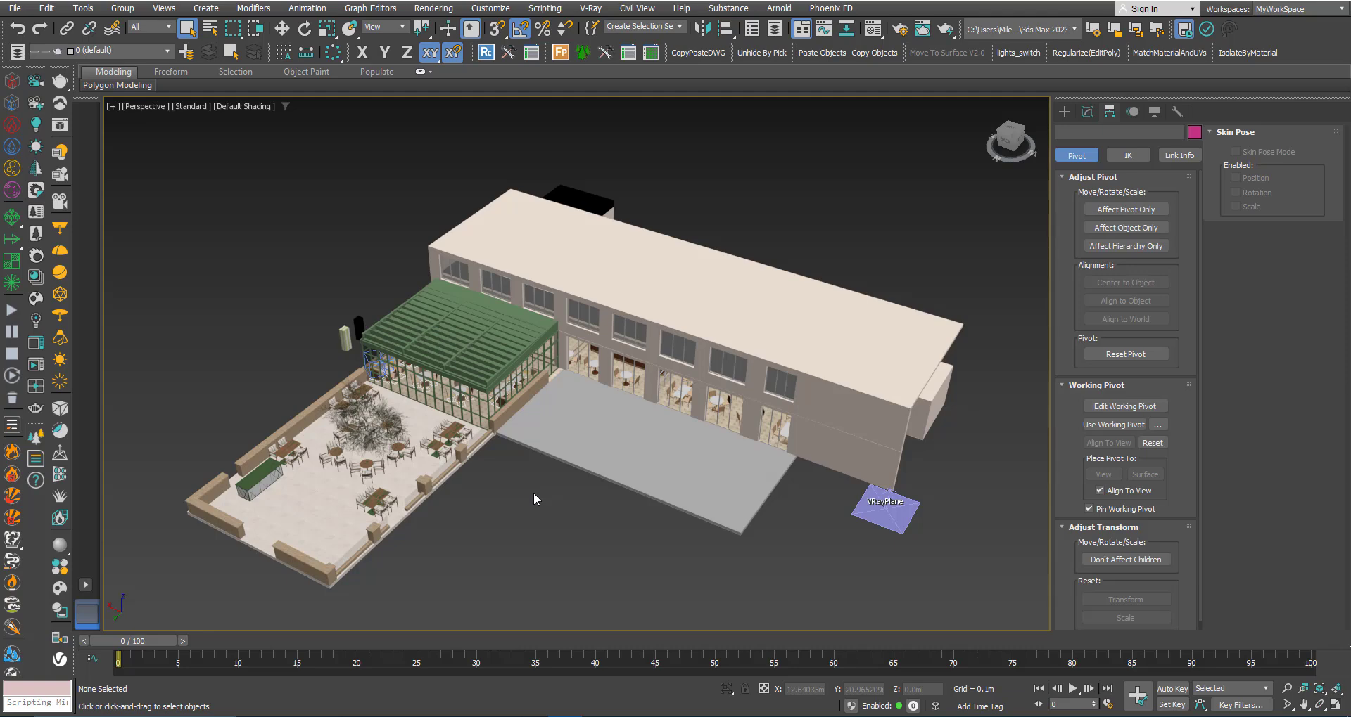
drag(534, 499, 532, 479)
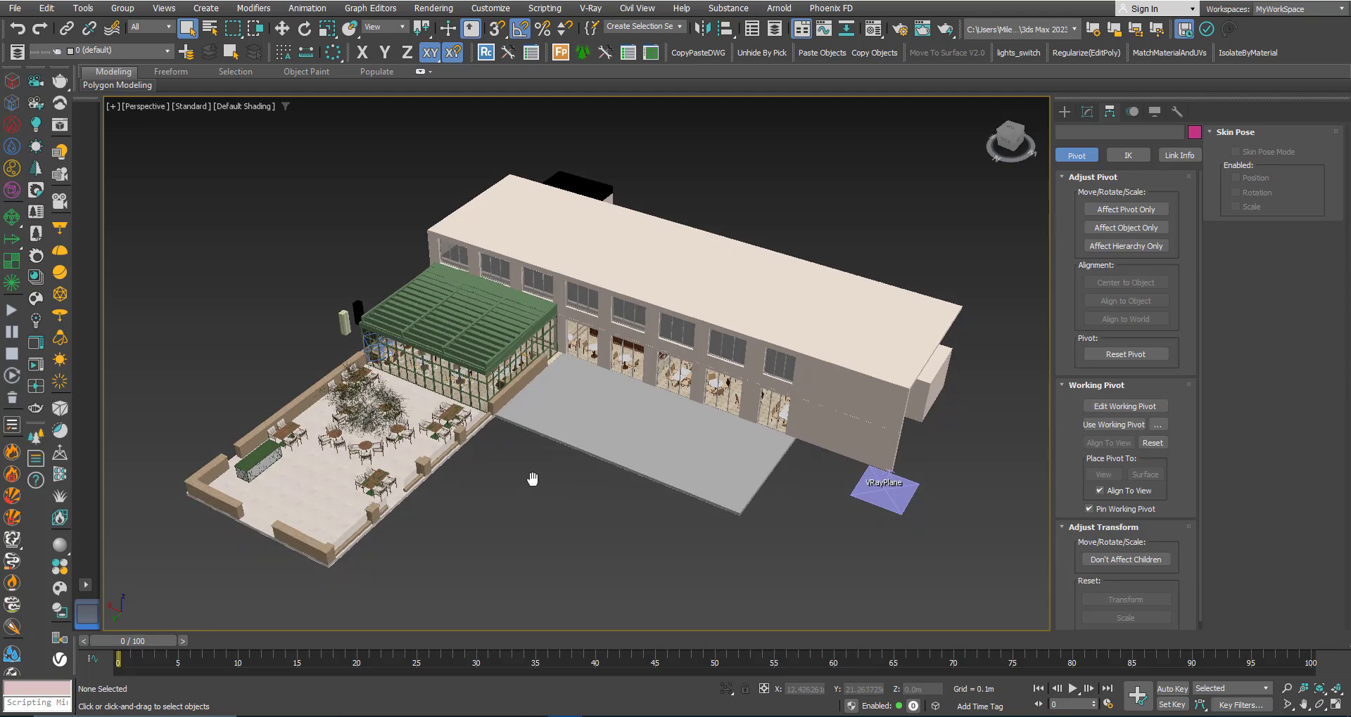
drag(532, 478, 534, 494)
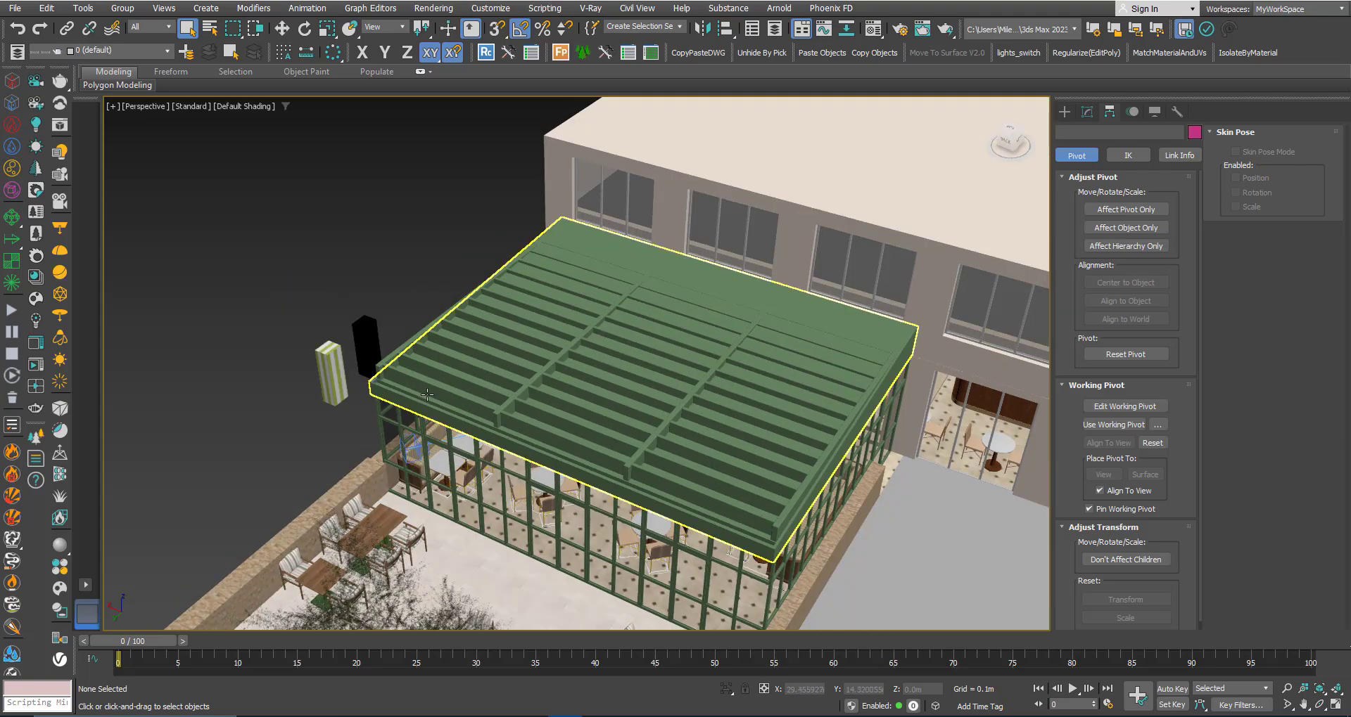
click(439, 401)
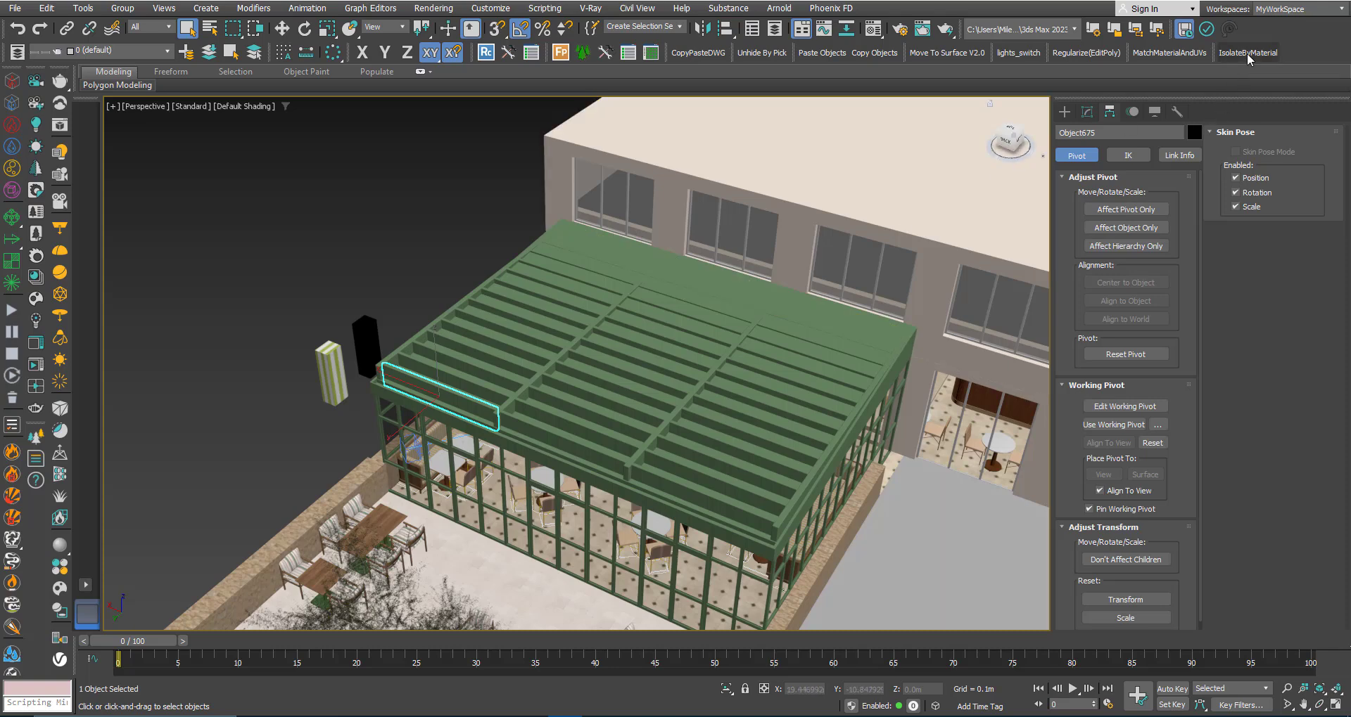
mouse_move(1248, 52)
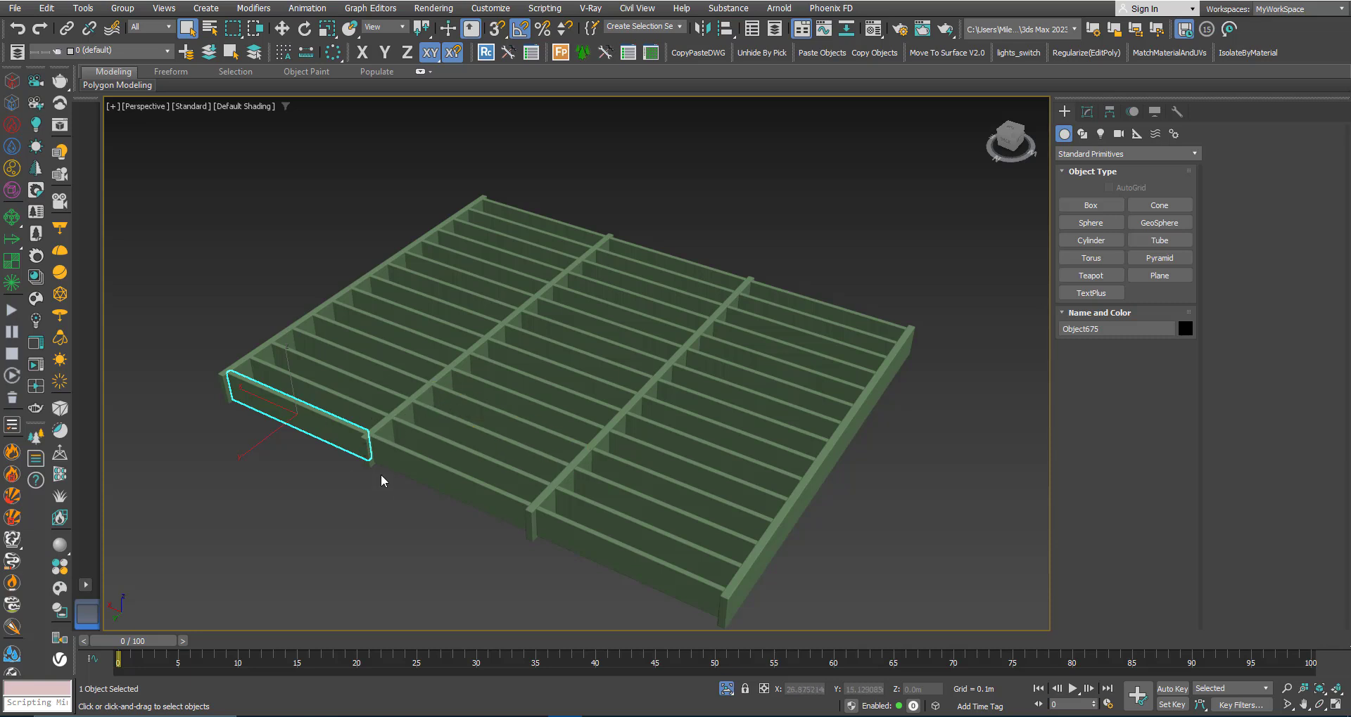
mouse_move(738, 377)
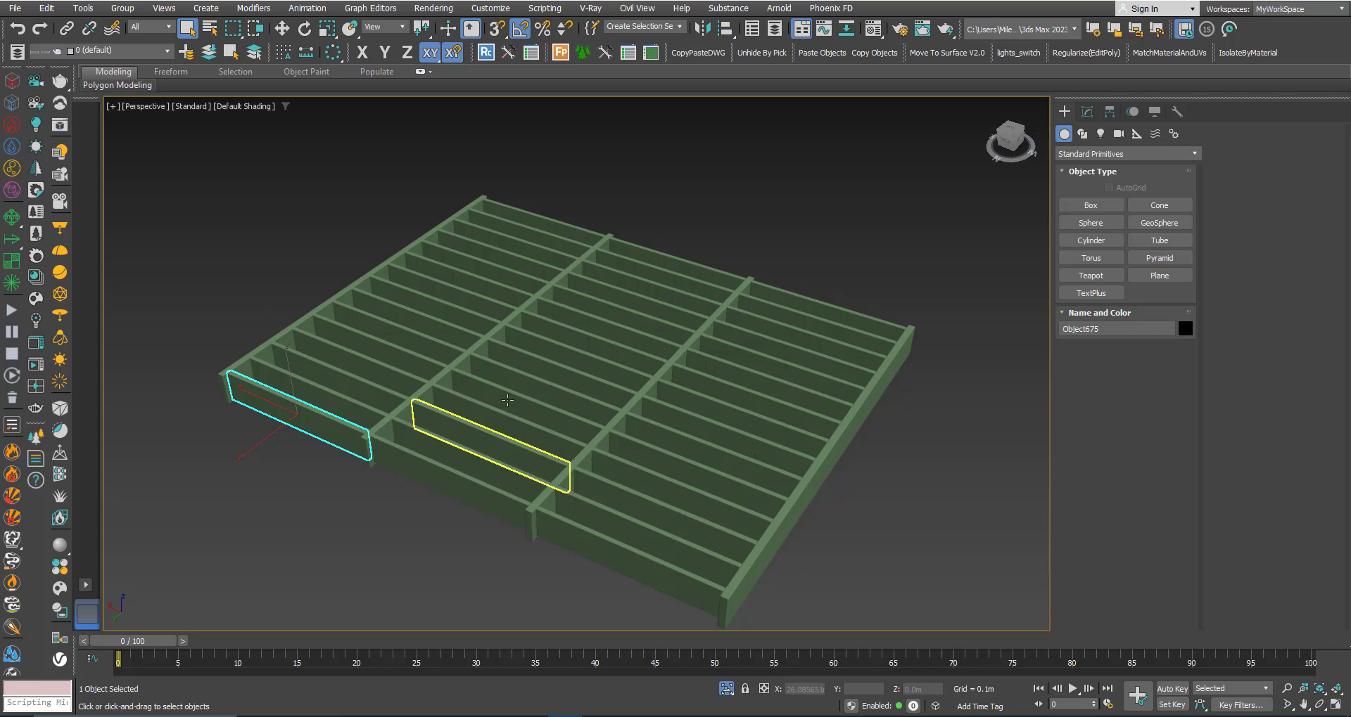
right_click(506, 400)
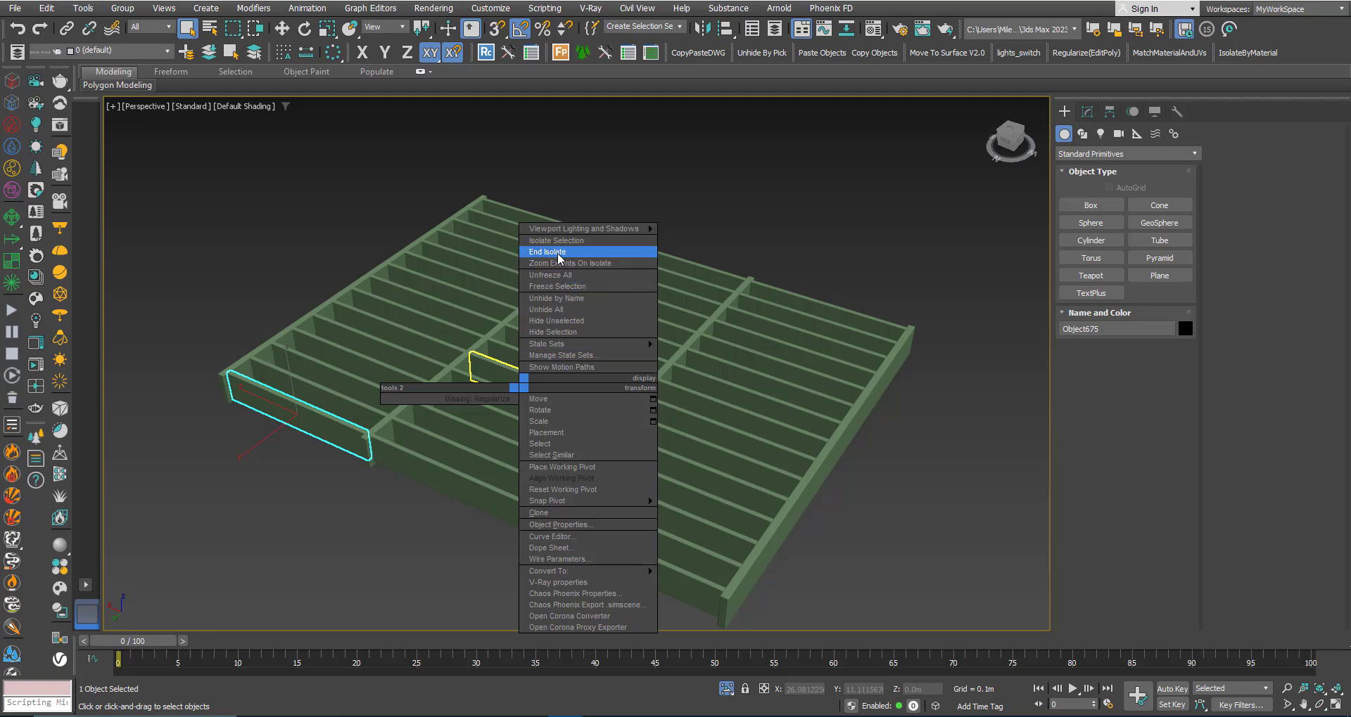
click(547, 251)
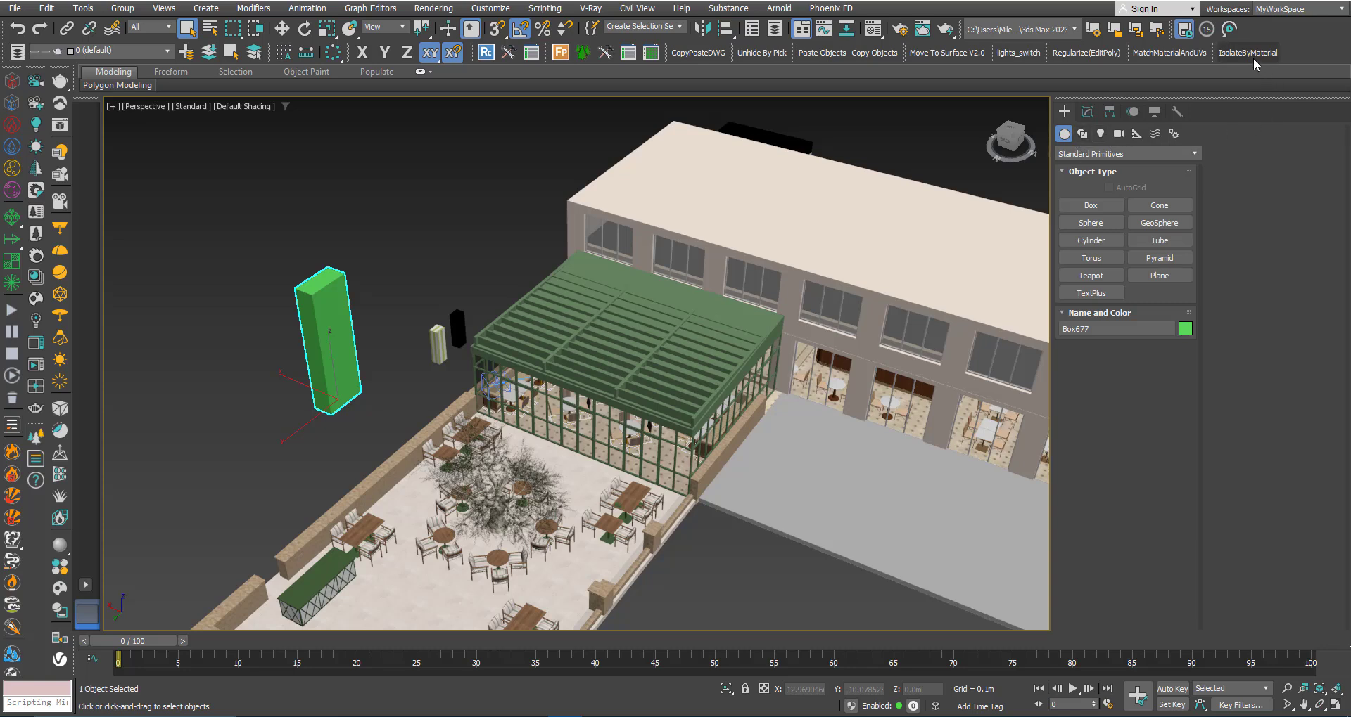
Isolate objects sharing the green box's material, then those with no material, and restore the scene
click(1245, 52)
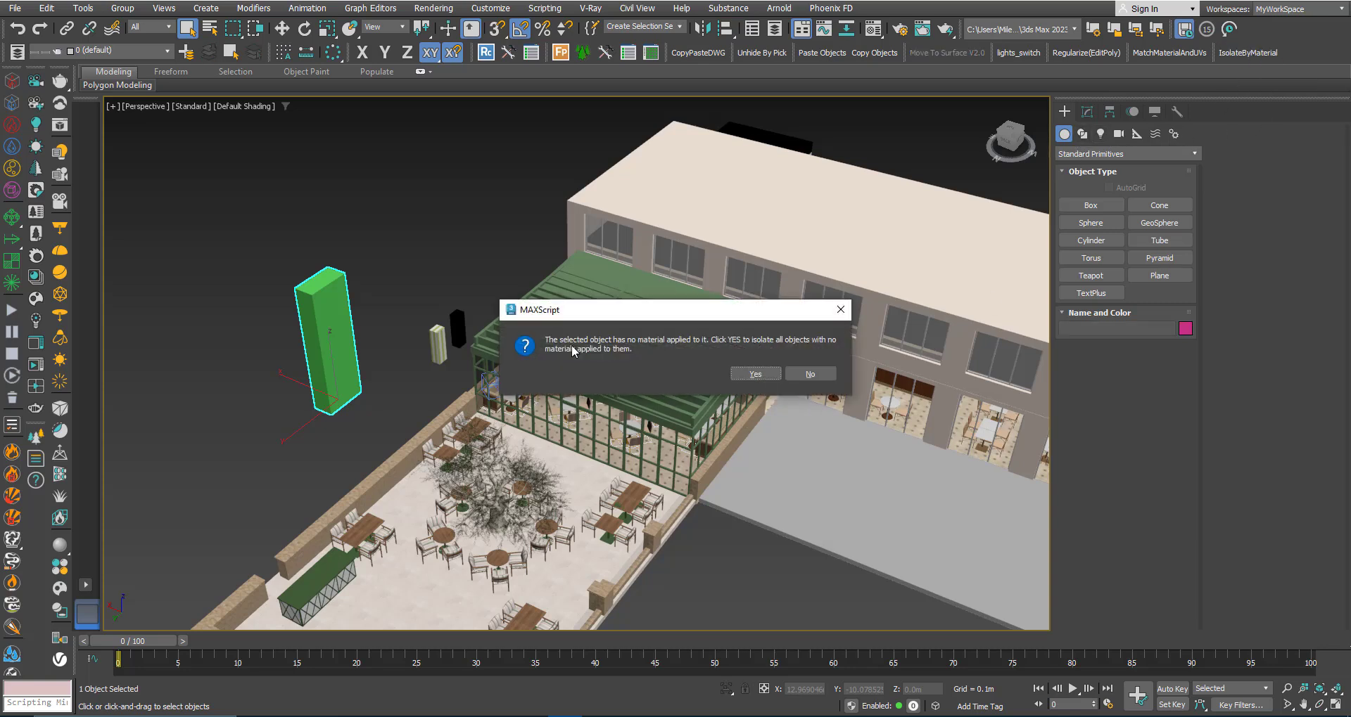
mouse_move(666, 347)
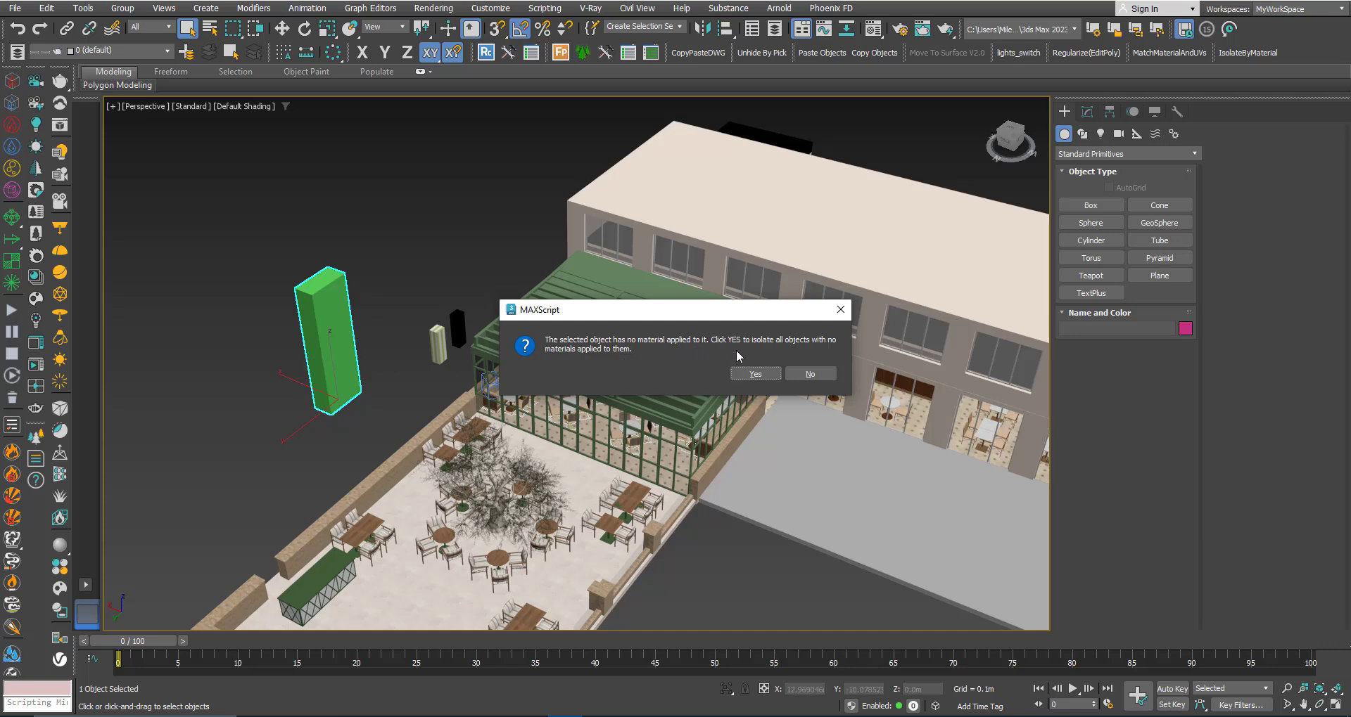
mouse_move(829, 353)
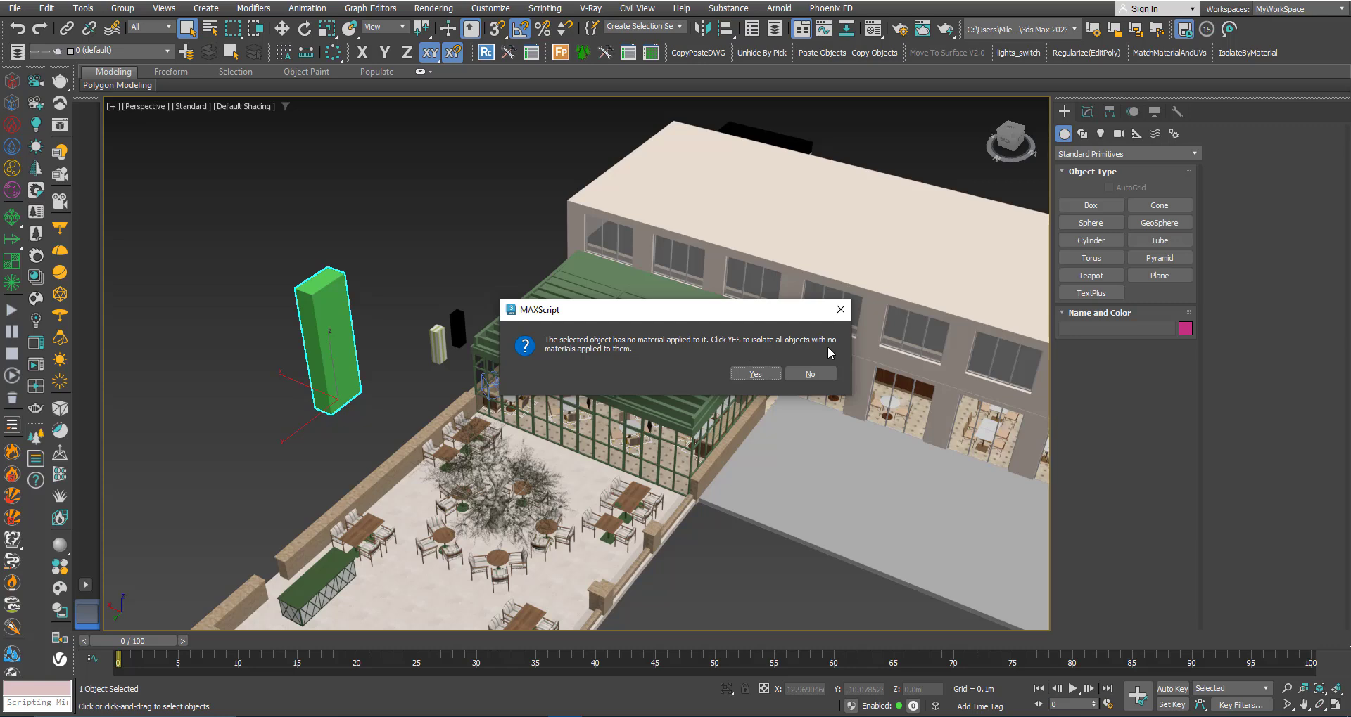
mouse_move(704, 397)
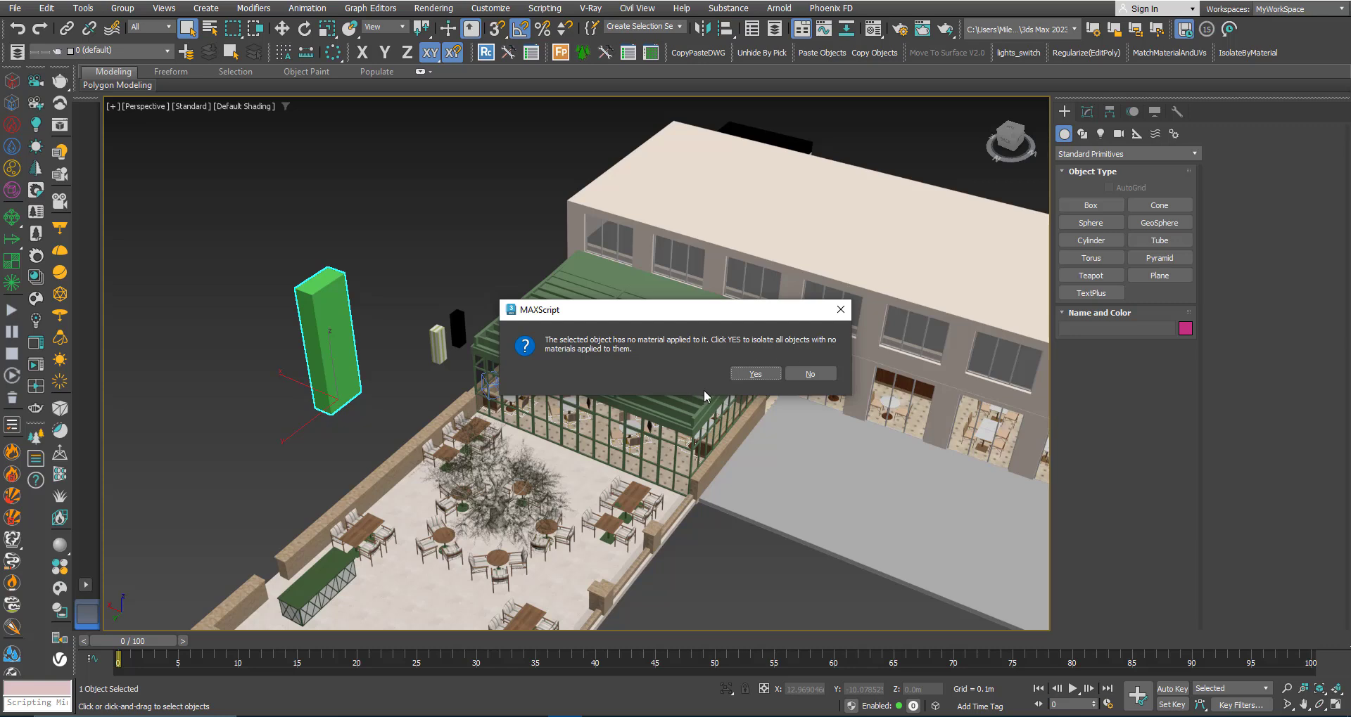
click(808, 373)
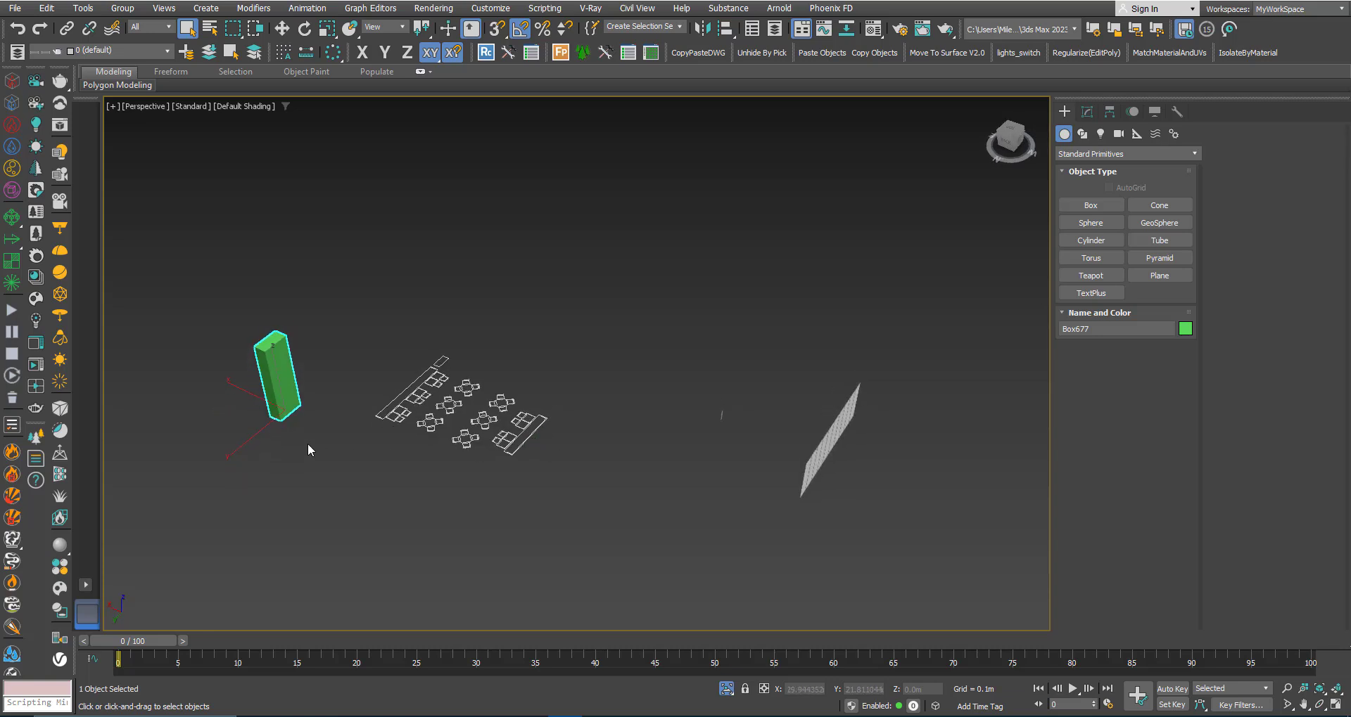
mouse_move(434, 452)
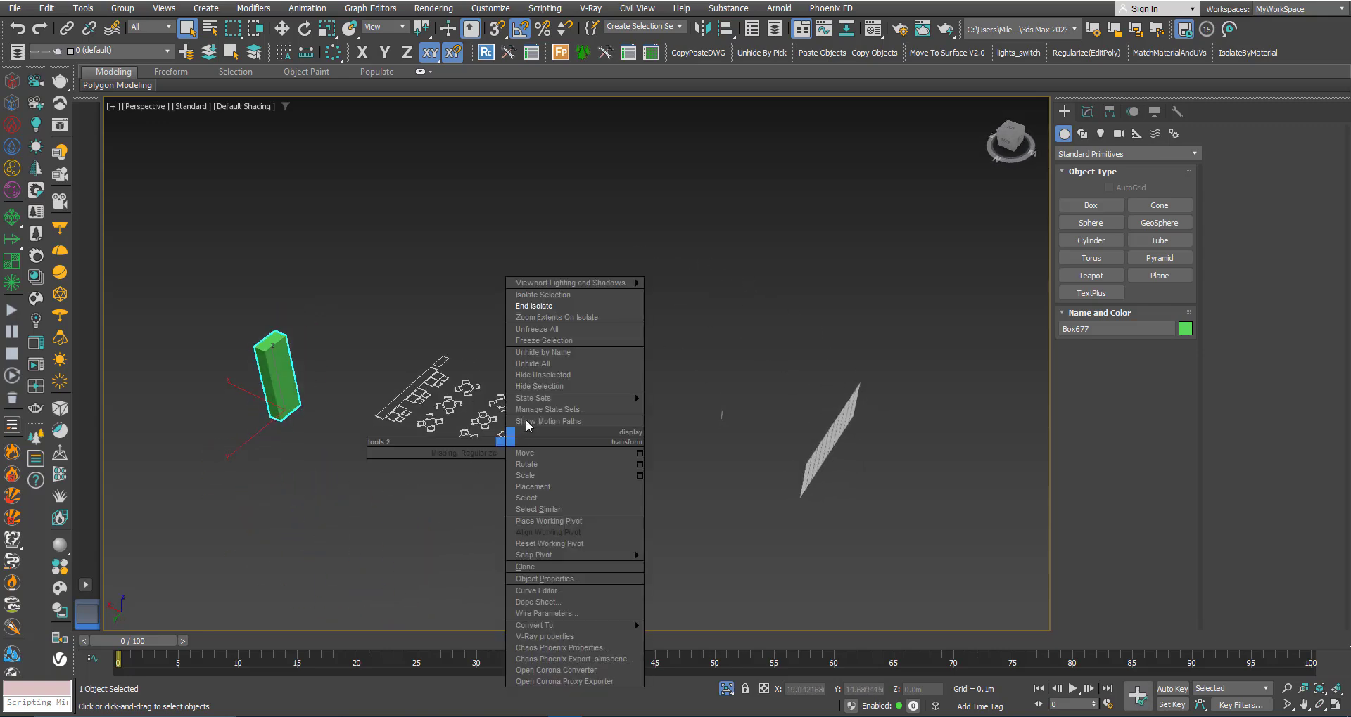
click(535, 305)
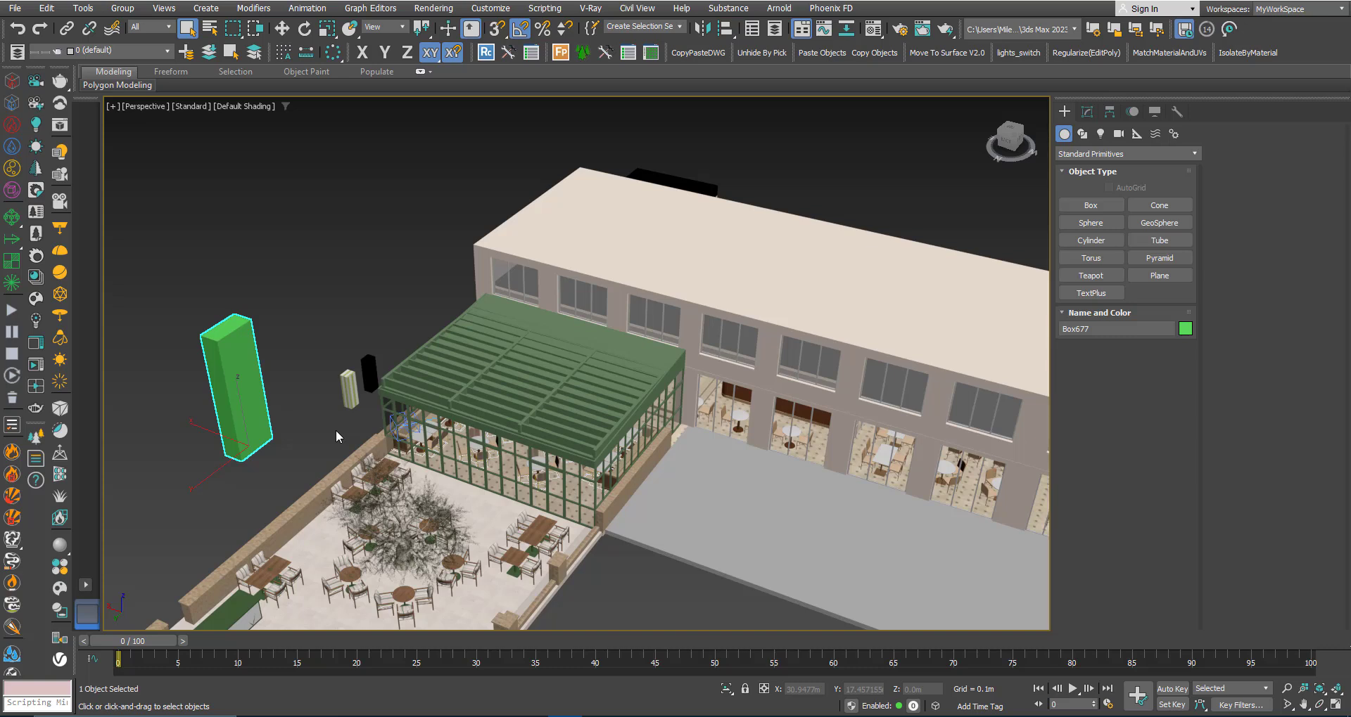
Unhide all objects while leaving their layers hidden, keeping the green roof slats isolated
click(507, 399)
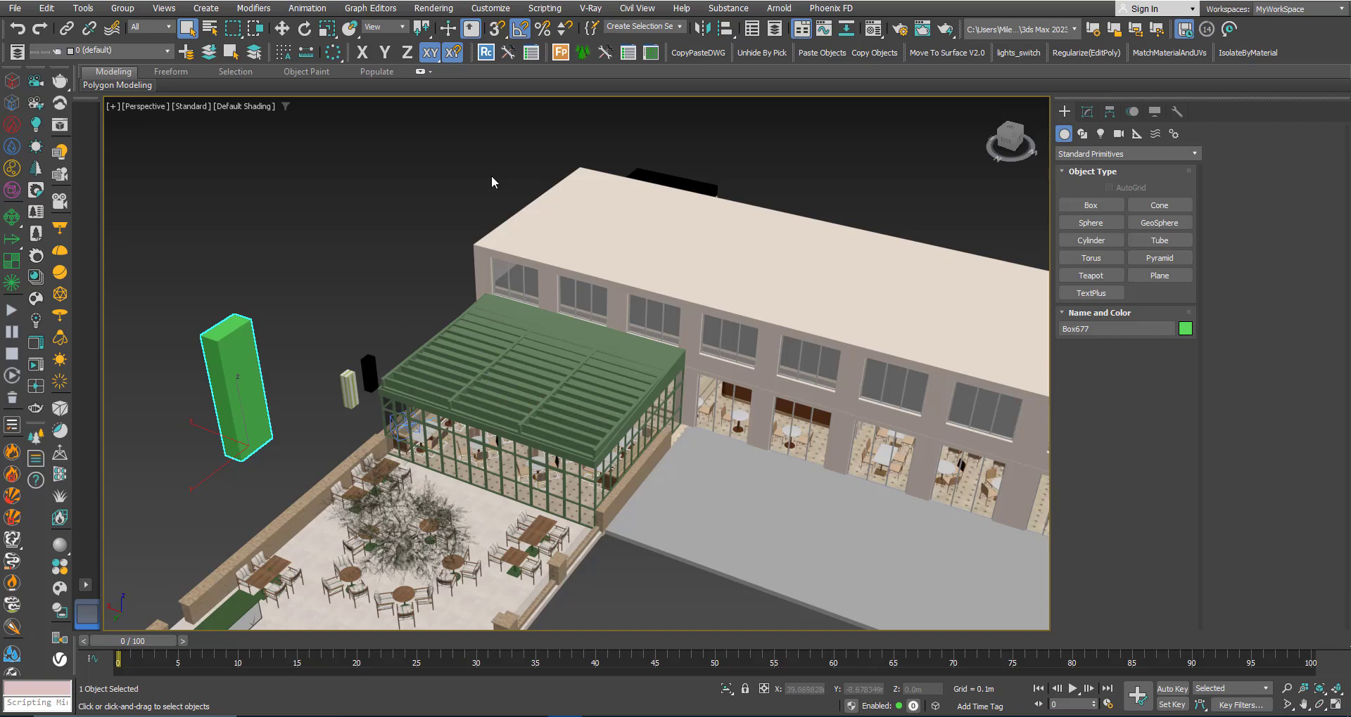
click(684, 27)
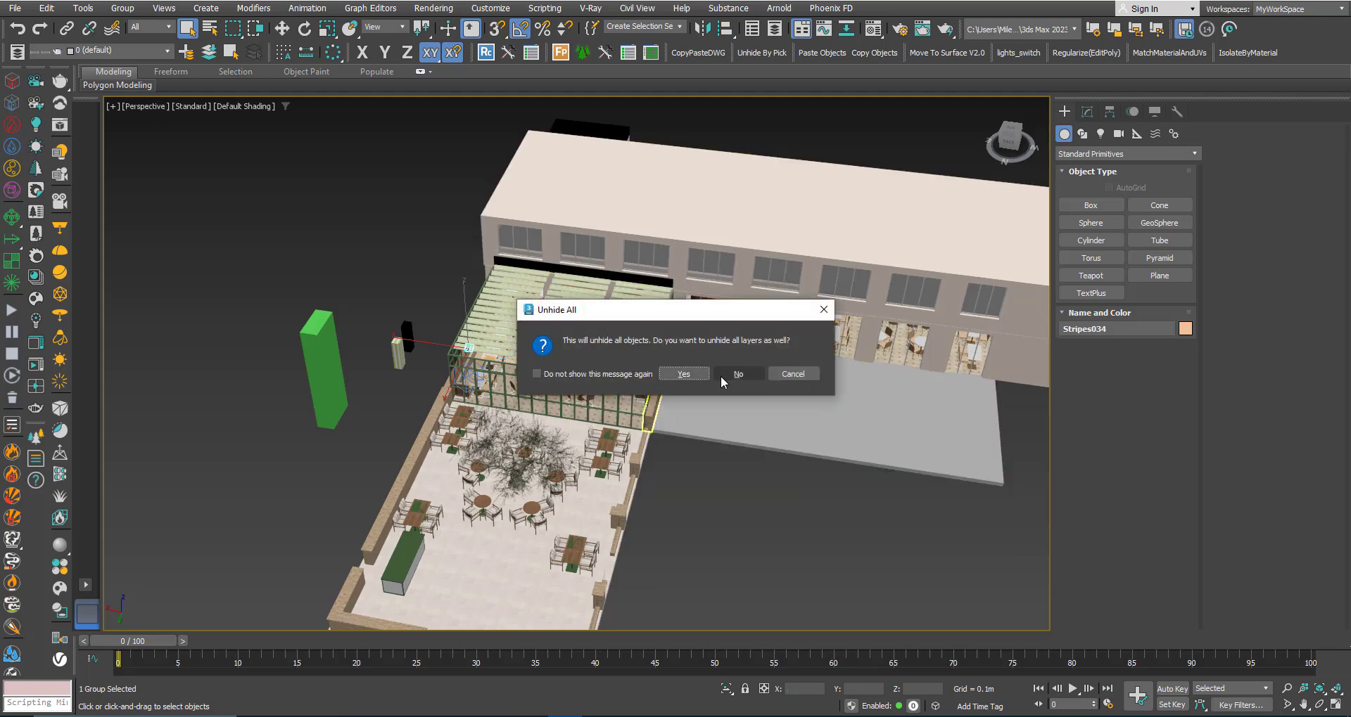
click(682, 374)
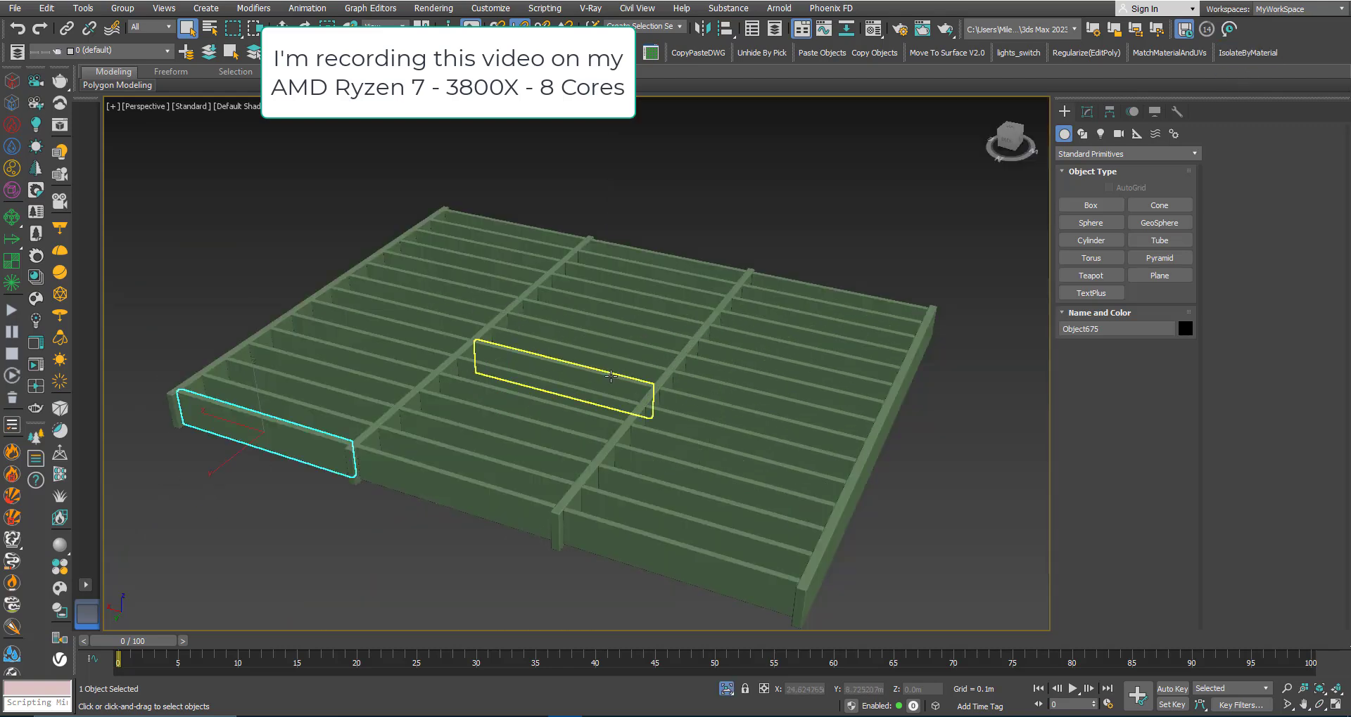
right_click(609, 377)
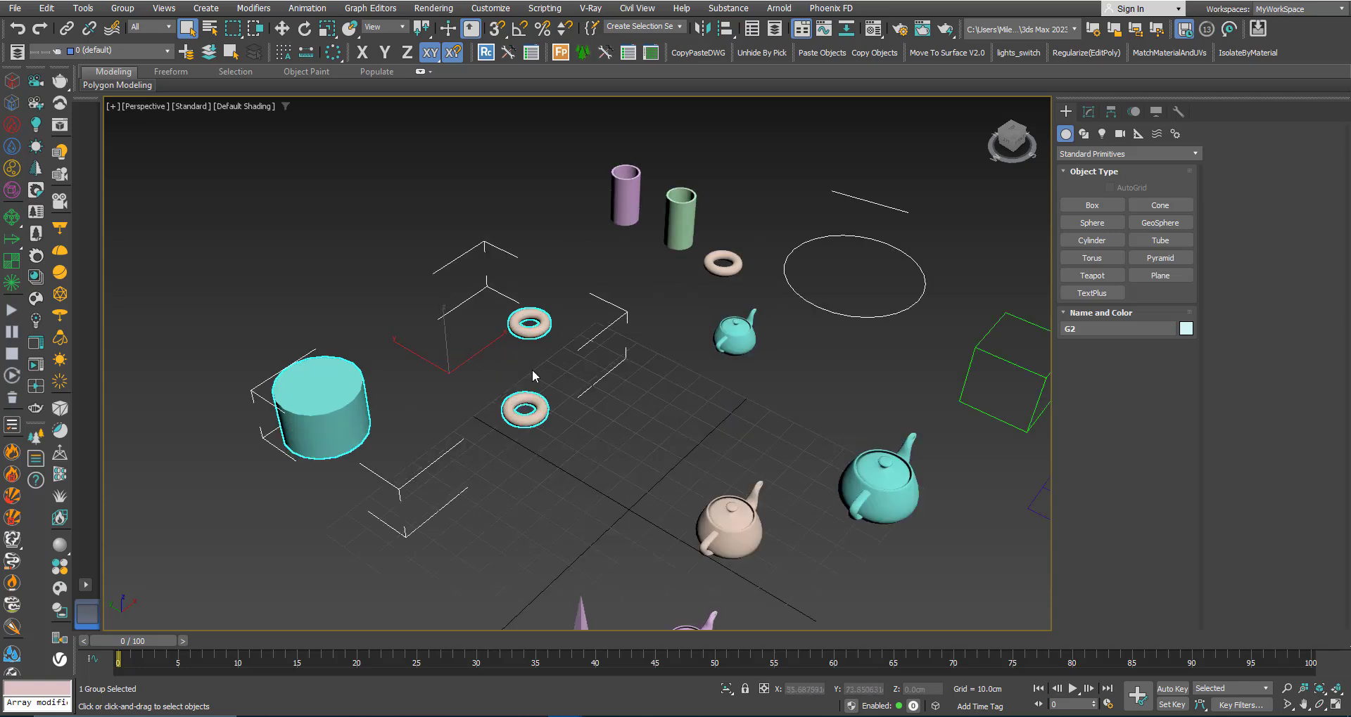
mouse_move(325, 399)
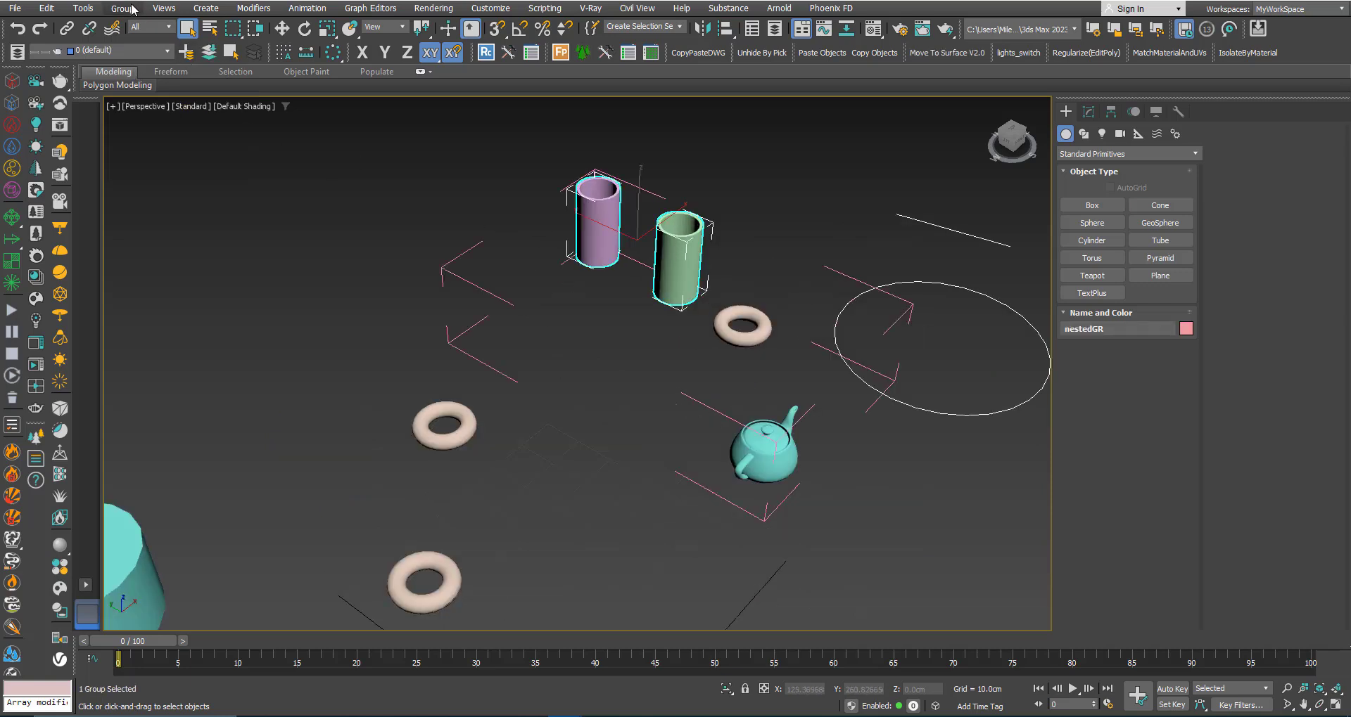
Close the opened group from the Group menu
click(680, 259)
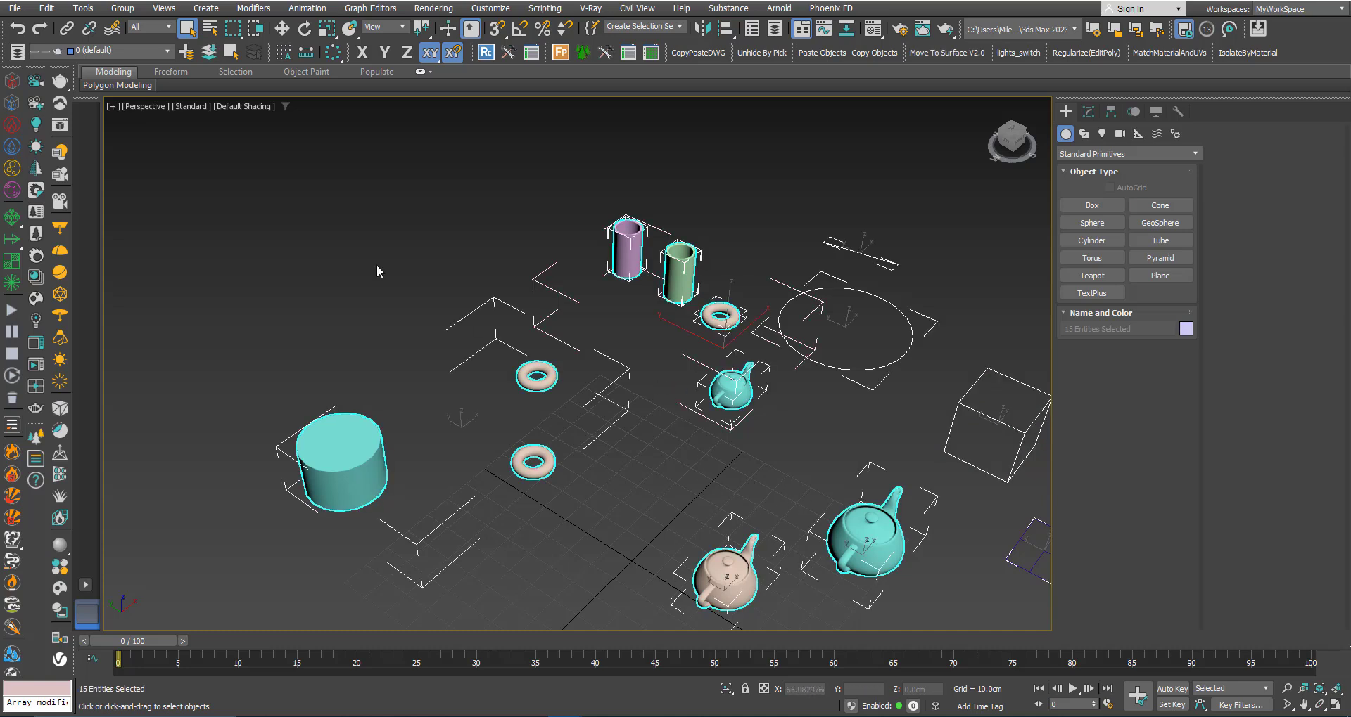
click(122, 8)
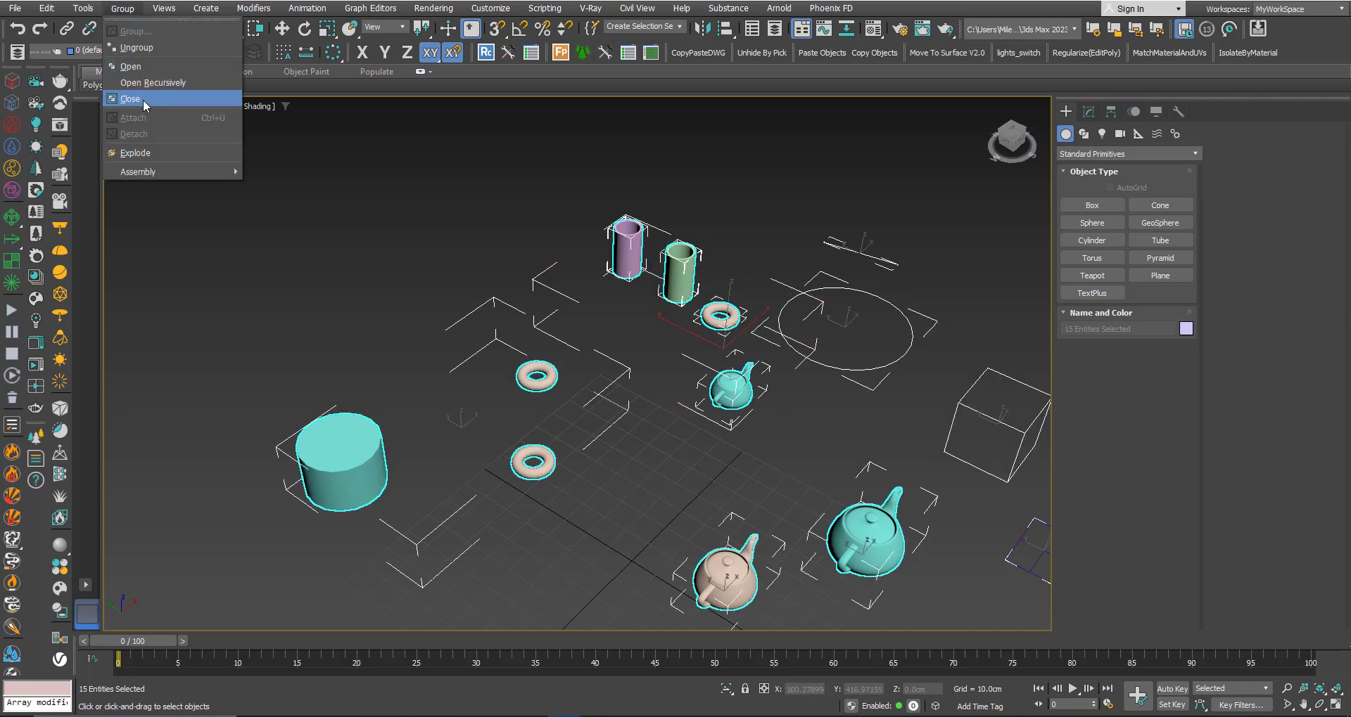
click(130, 99)
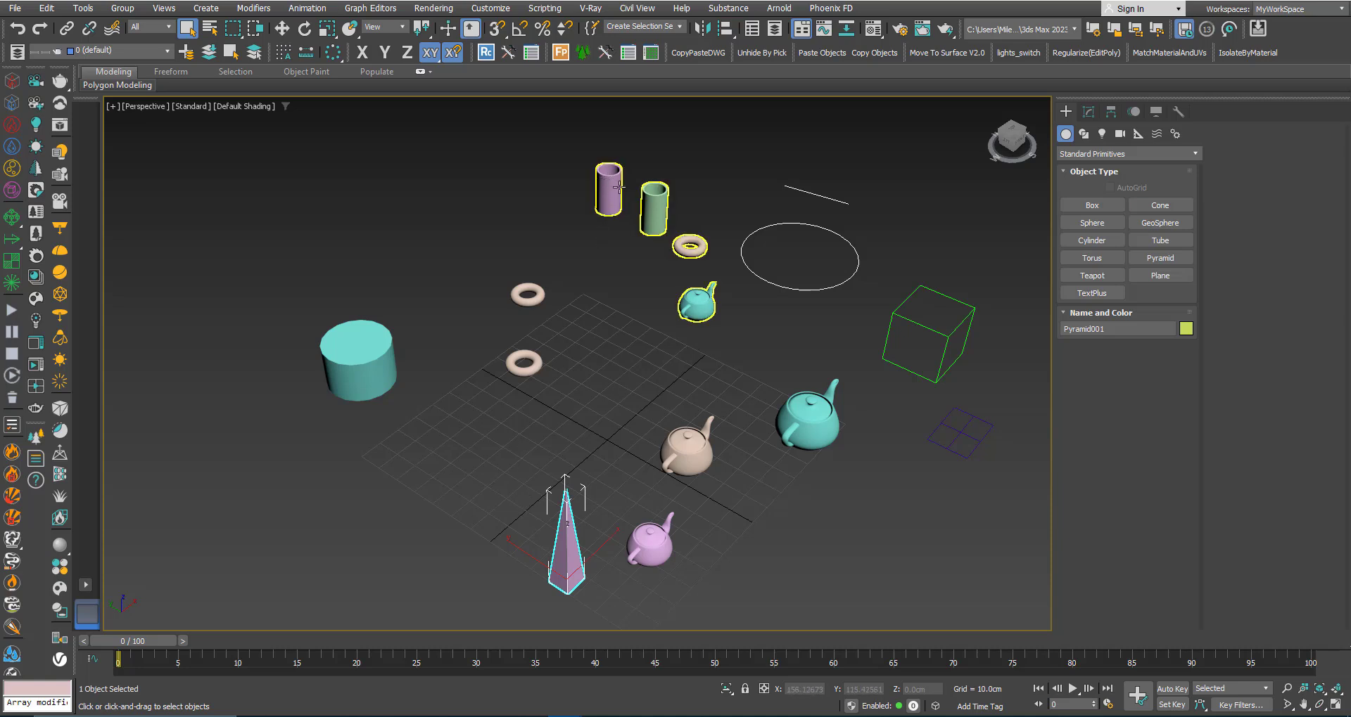
Isolate Pyramid001 with the pink teapot and cylinder sharing its material
click(695, 380)
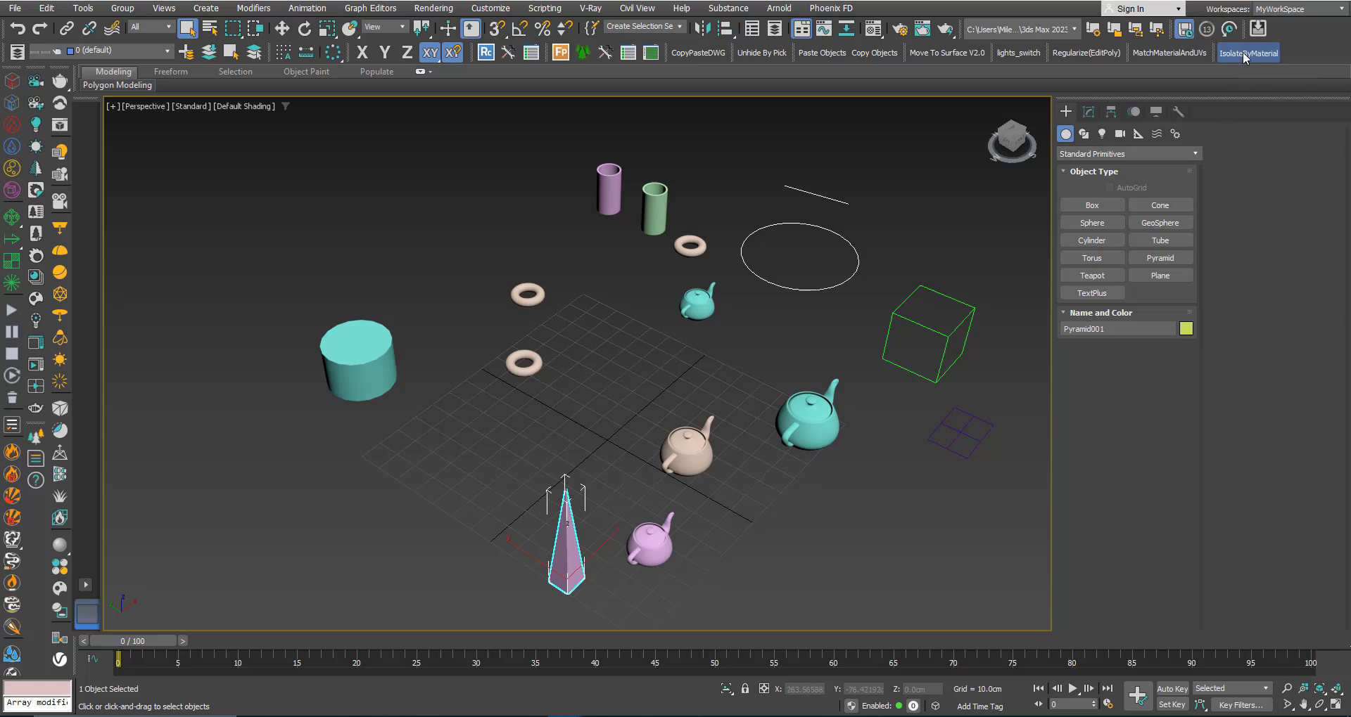
click(1248, 52)
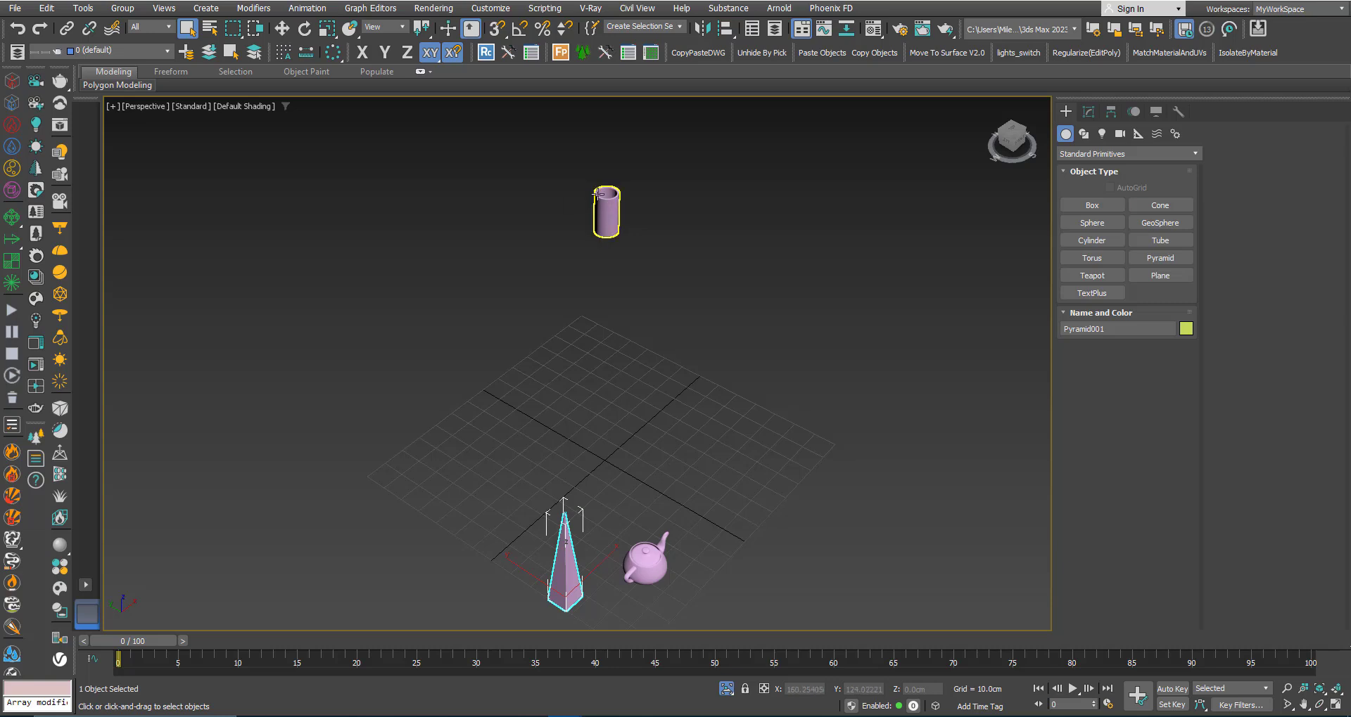
mouse_move(615, 220)
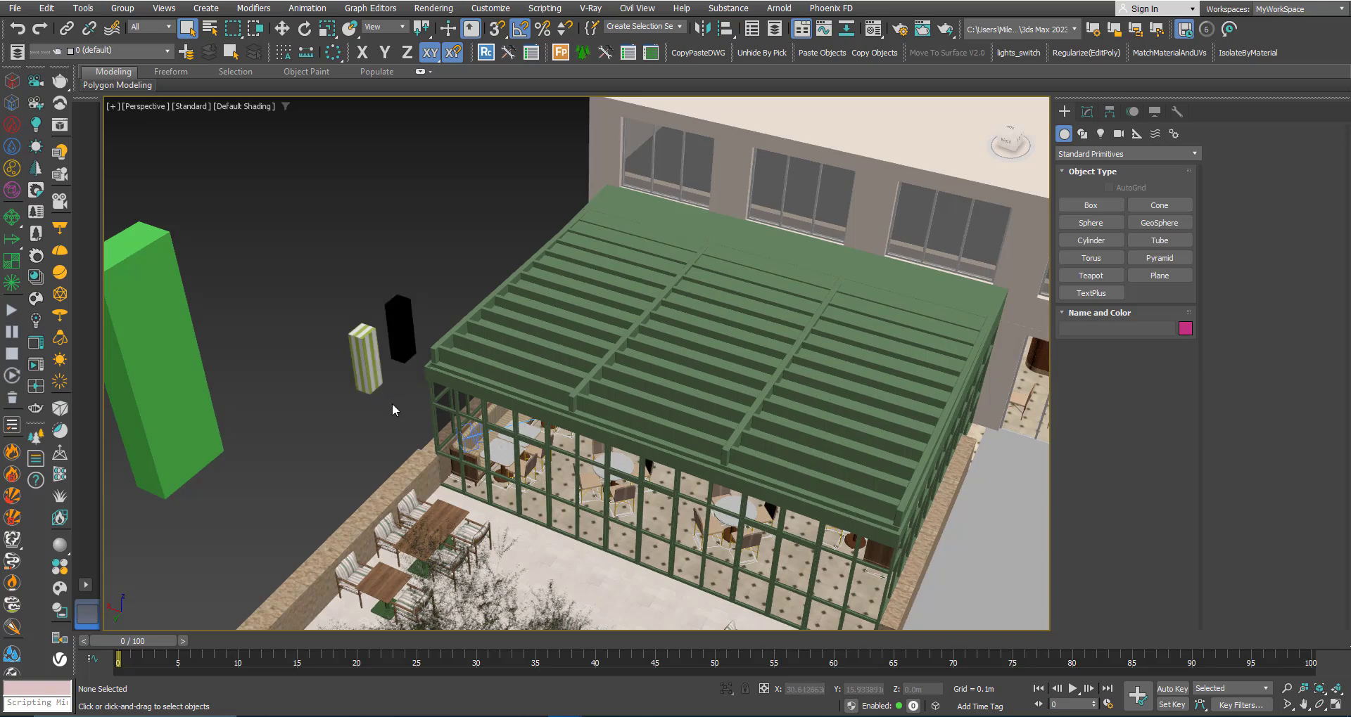
Isolate the striped post's material group, then unhide everything in the restaurant scene
click(361, 353)
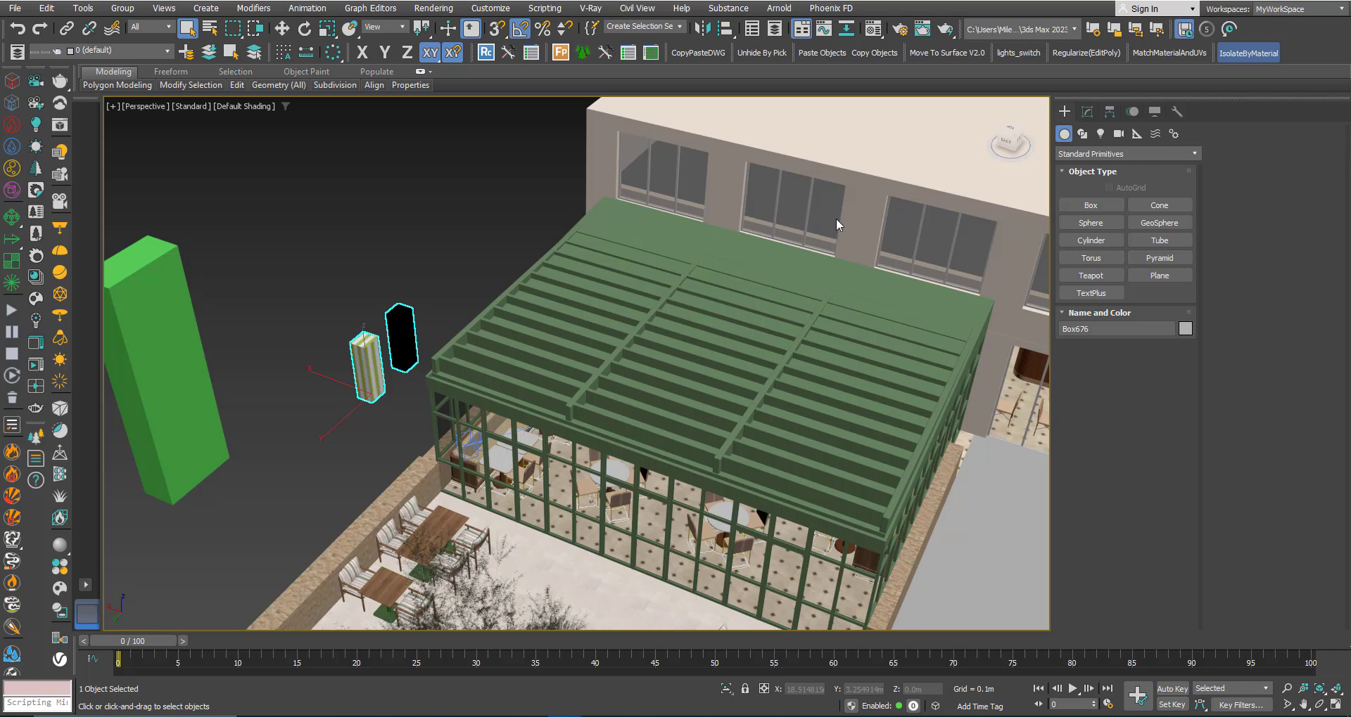
mouse_move(830, 247)
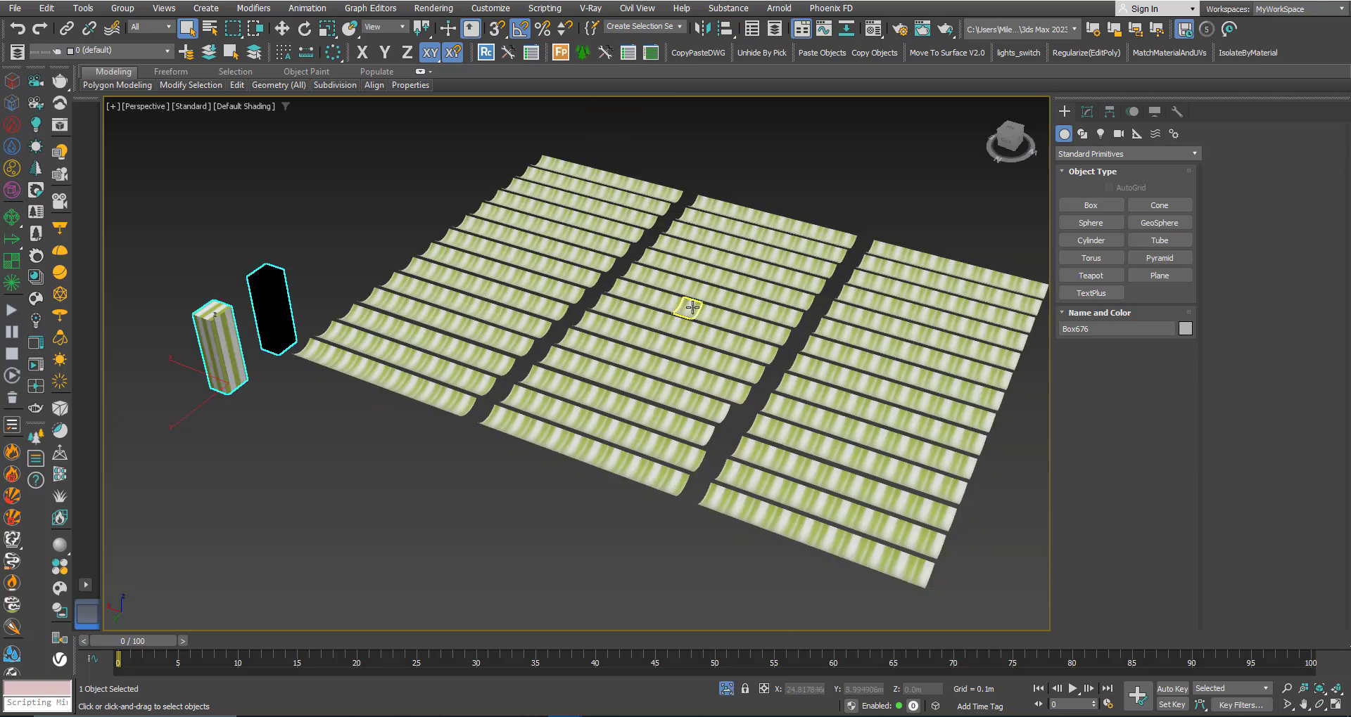
scroll(down, 3)
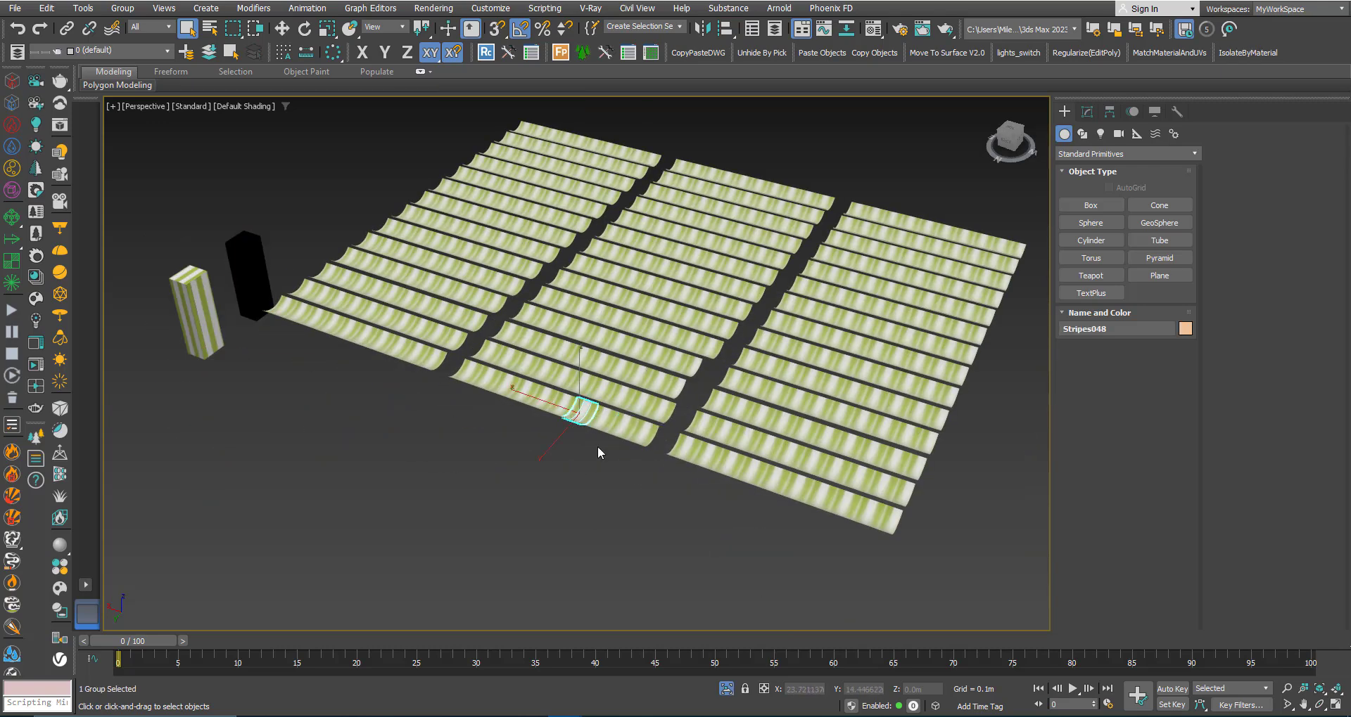
right_click(599, 452)
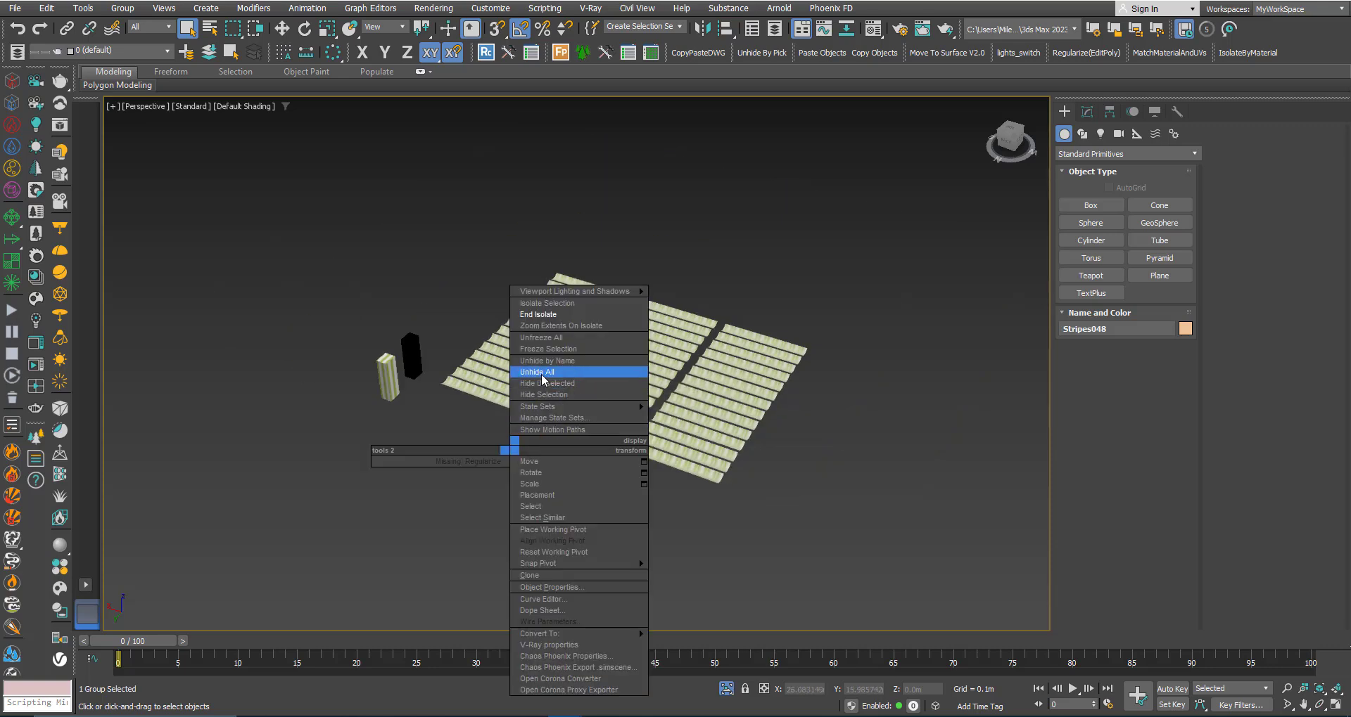
click(536, 371)
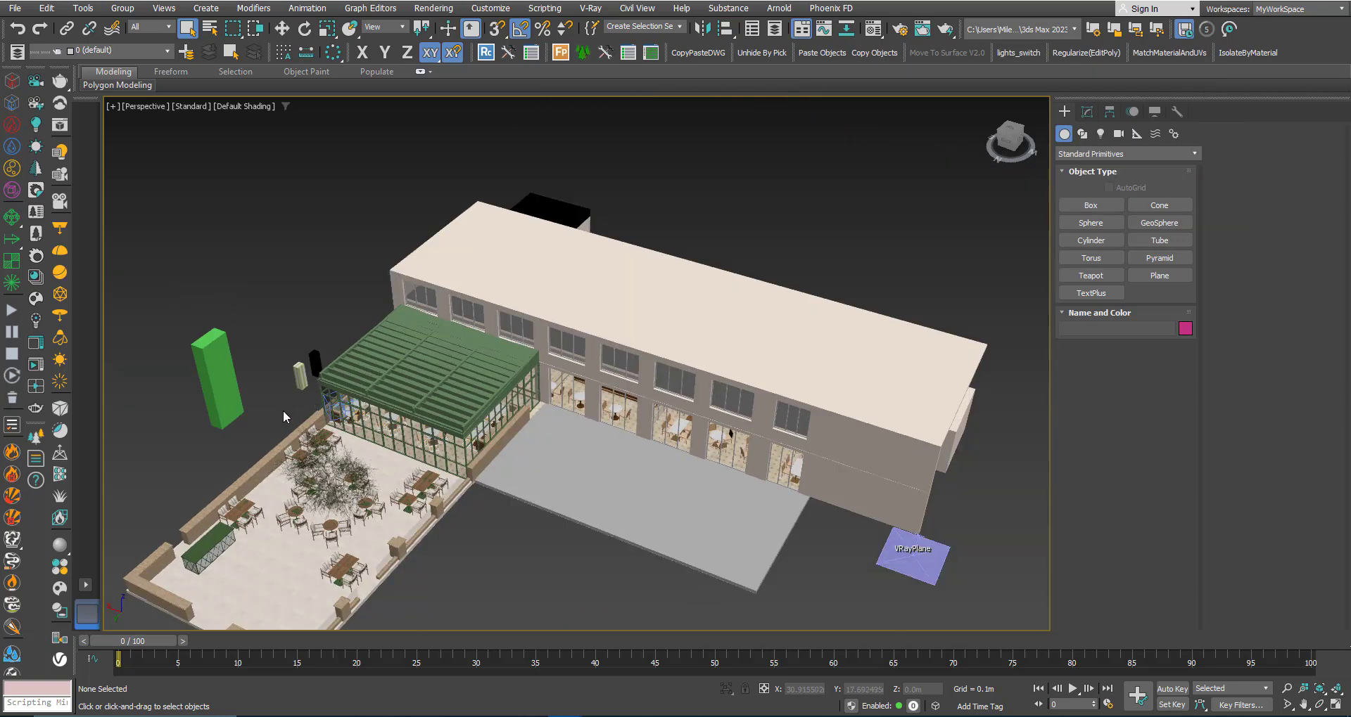
mouse_move(223, 454)
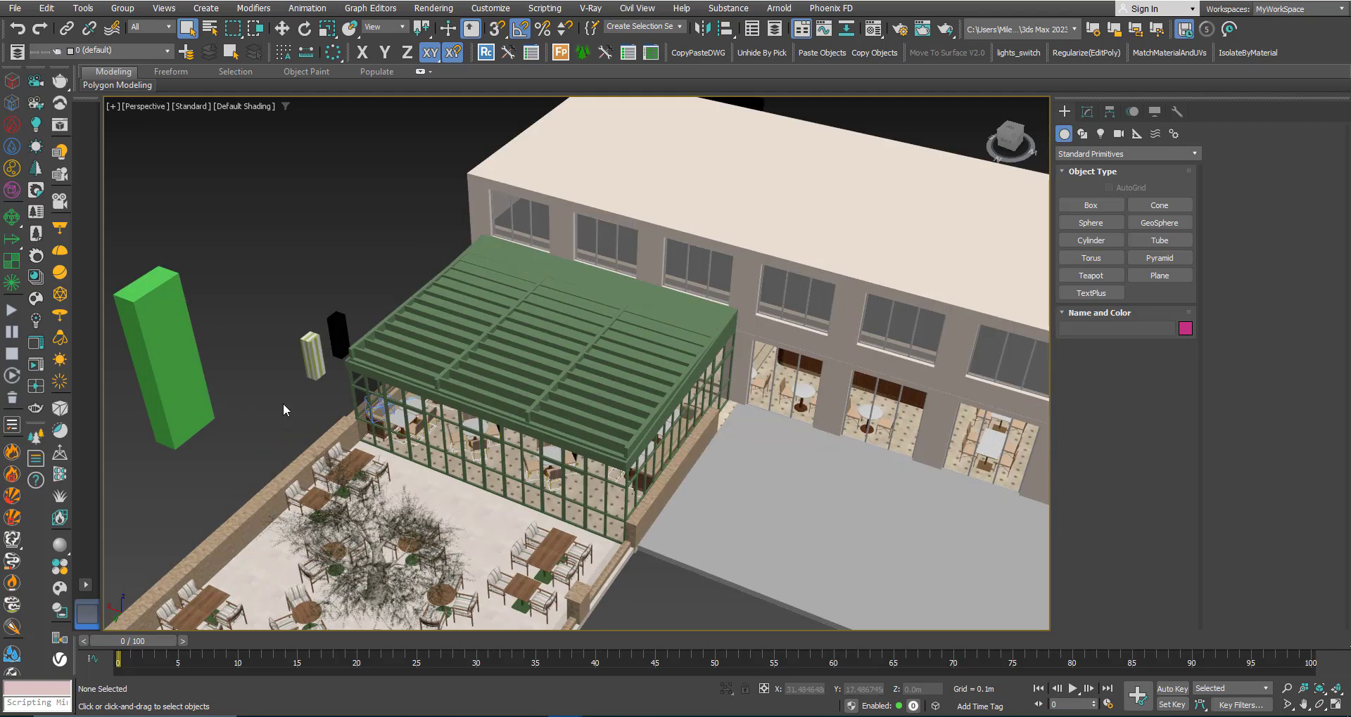
right_click(285, 409)
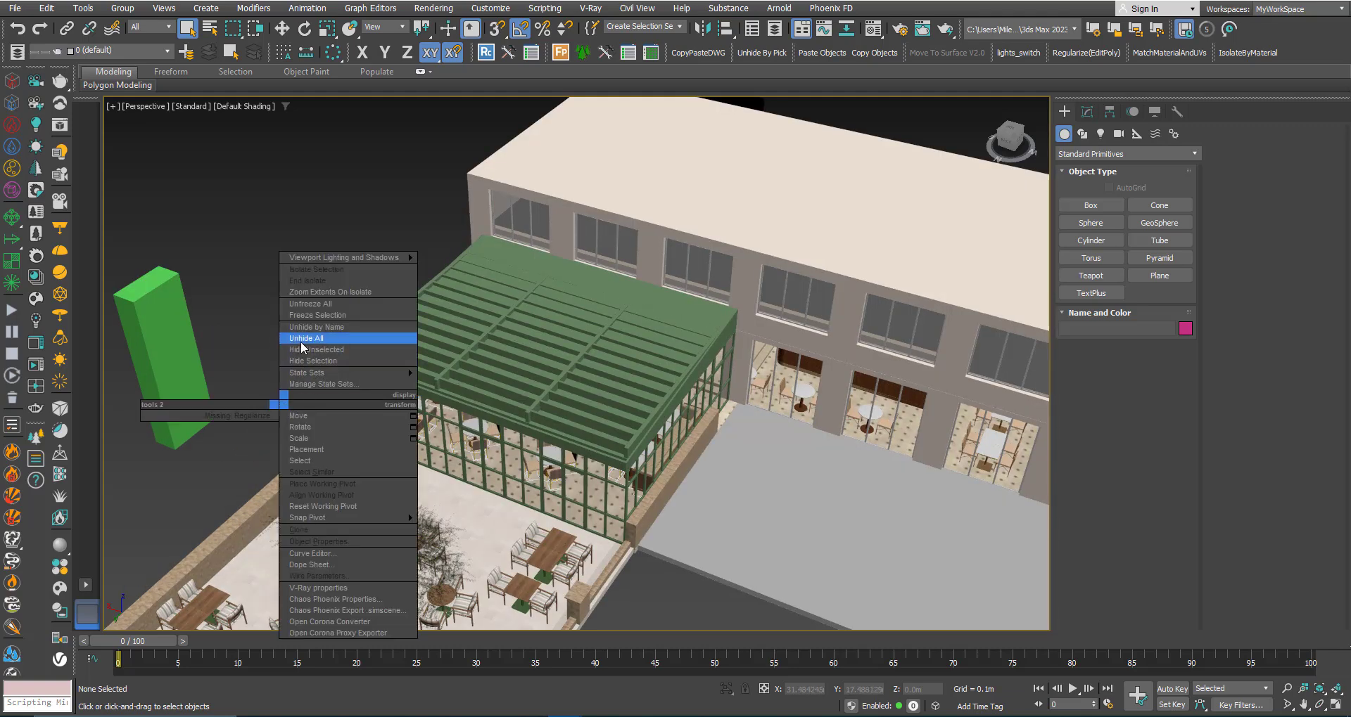
click(305, 337)
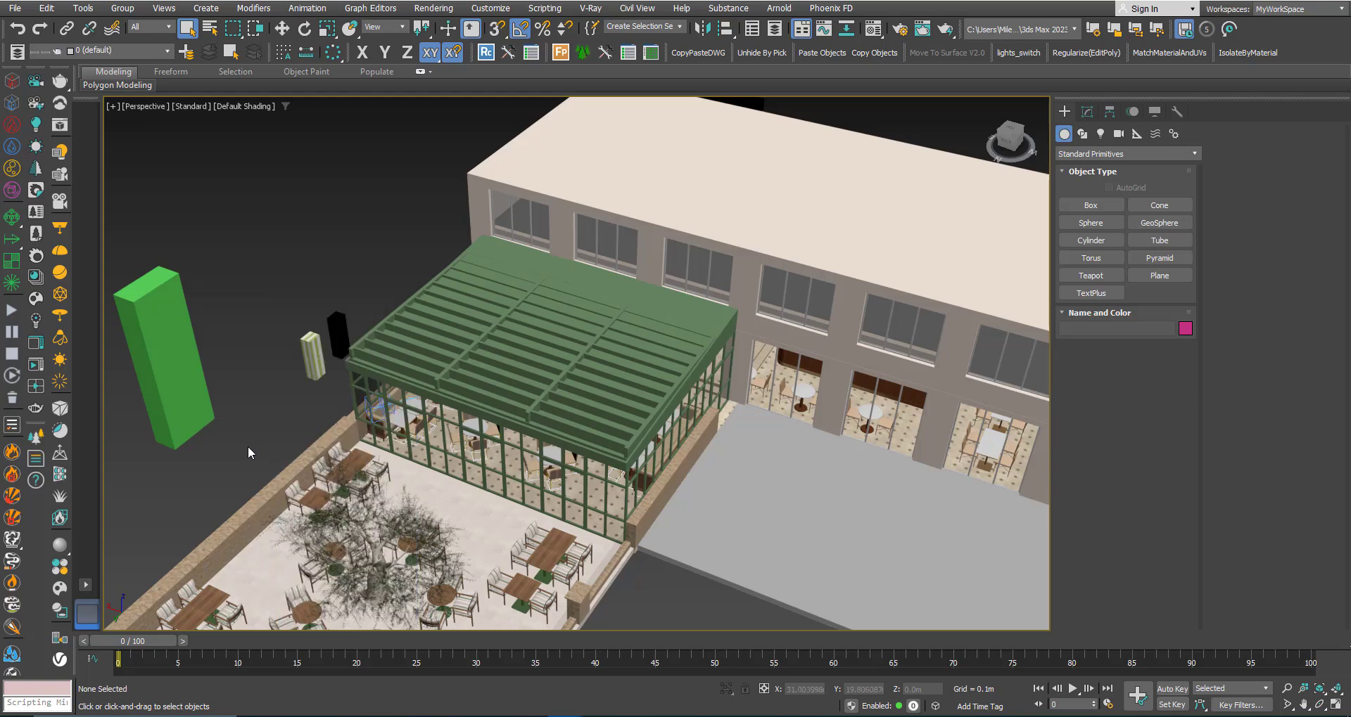
mouse_move(281, 423)
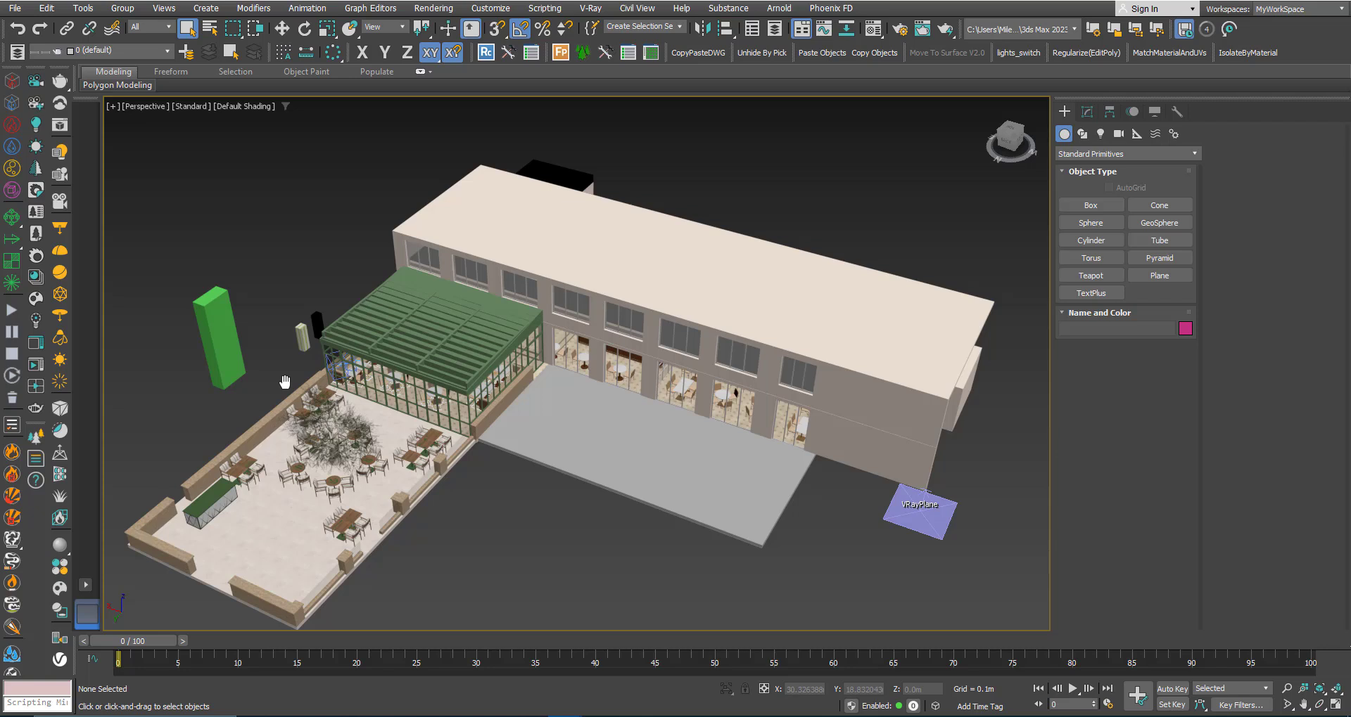
mouse_move(286, 389)
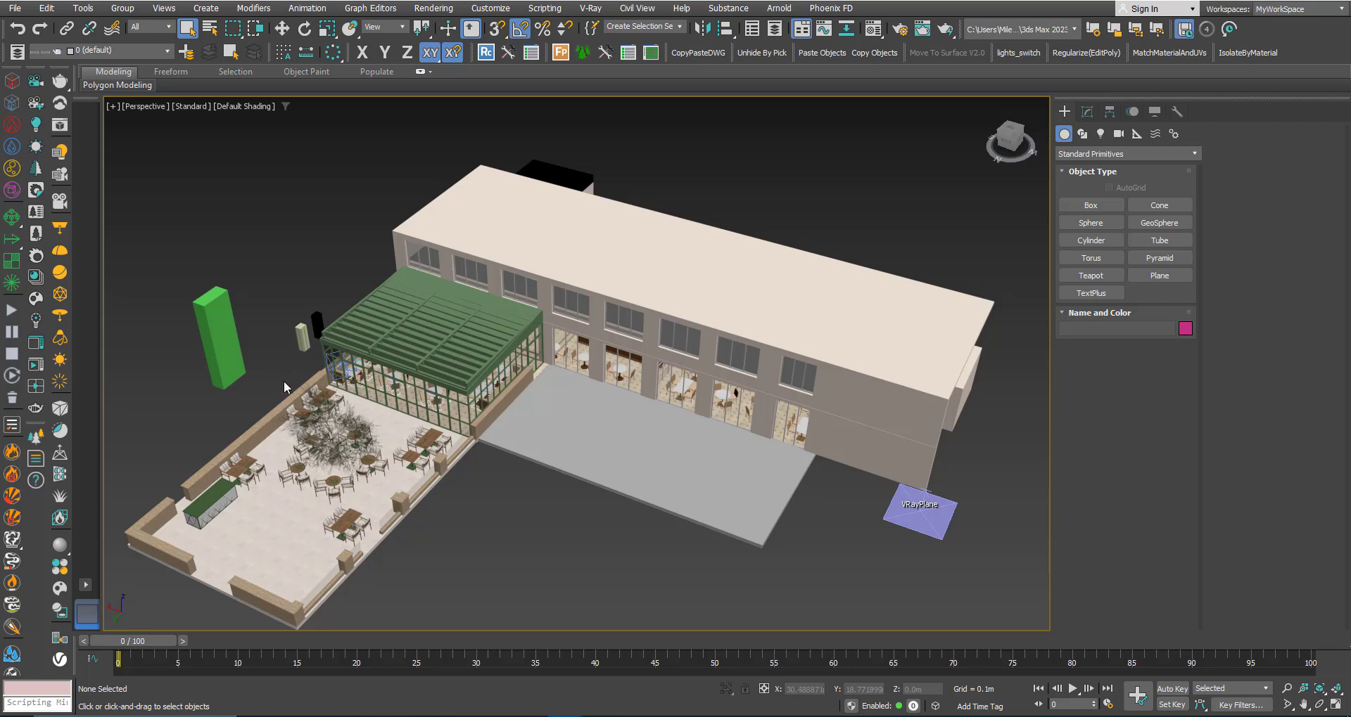